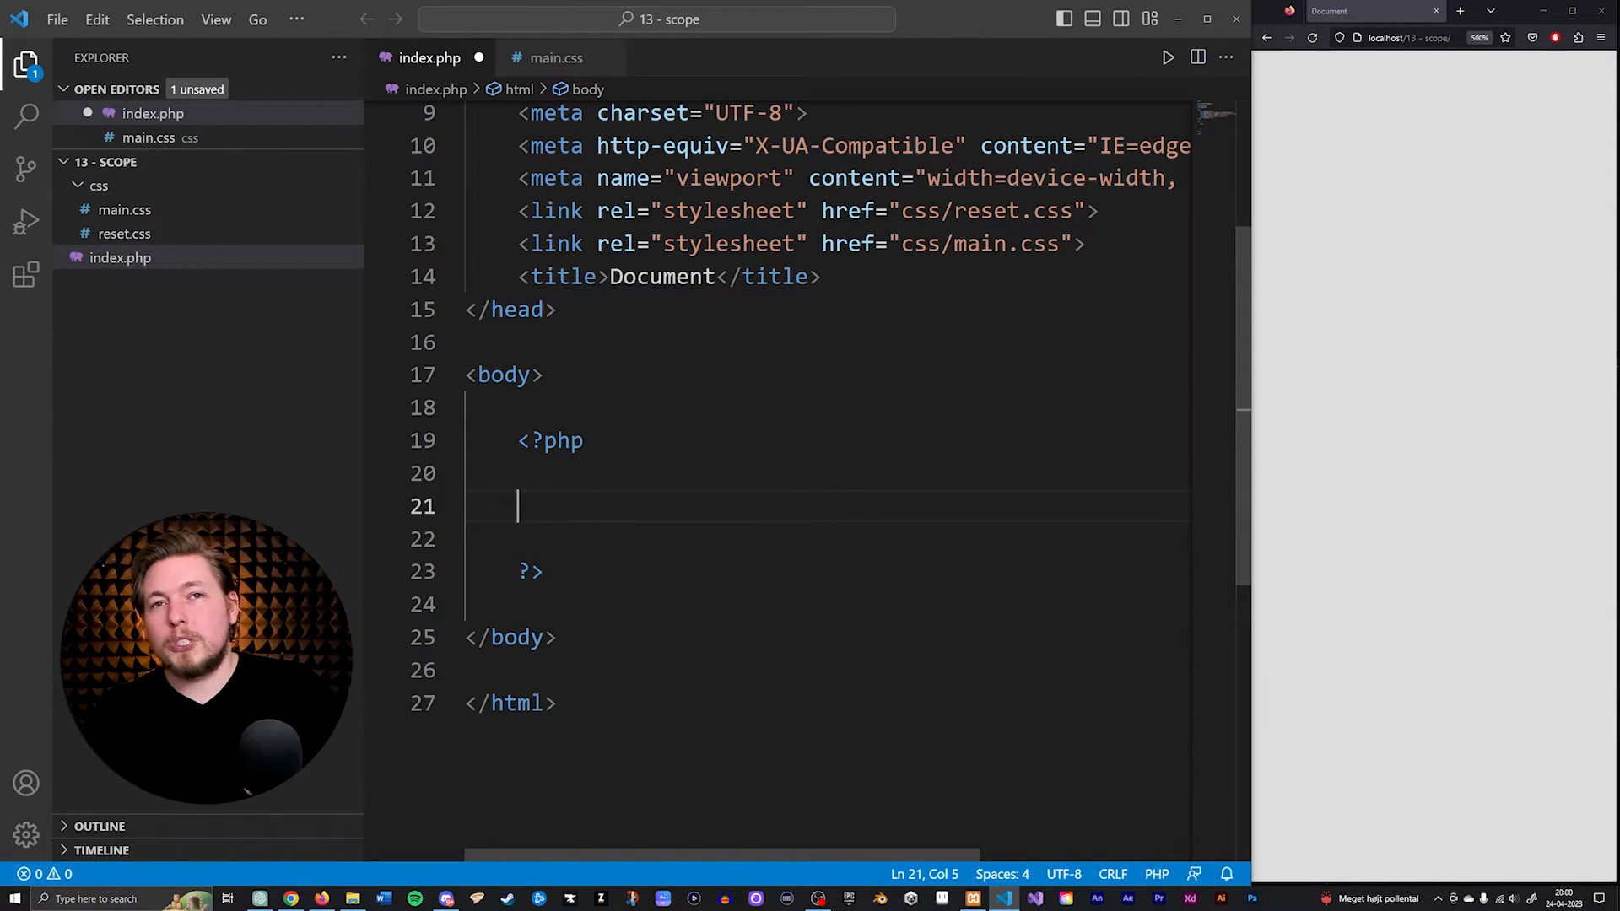
# Step: Assign $name "Daniel", reassign it to "Basse", echo $name, and reload the browser
pyautogui.write('$')
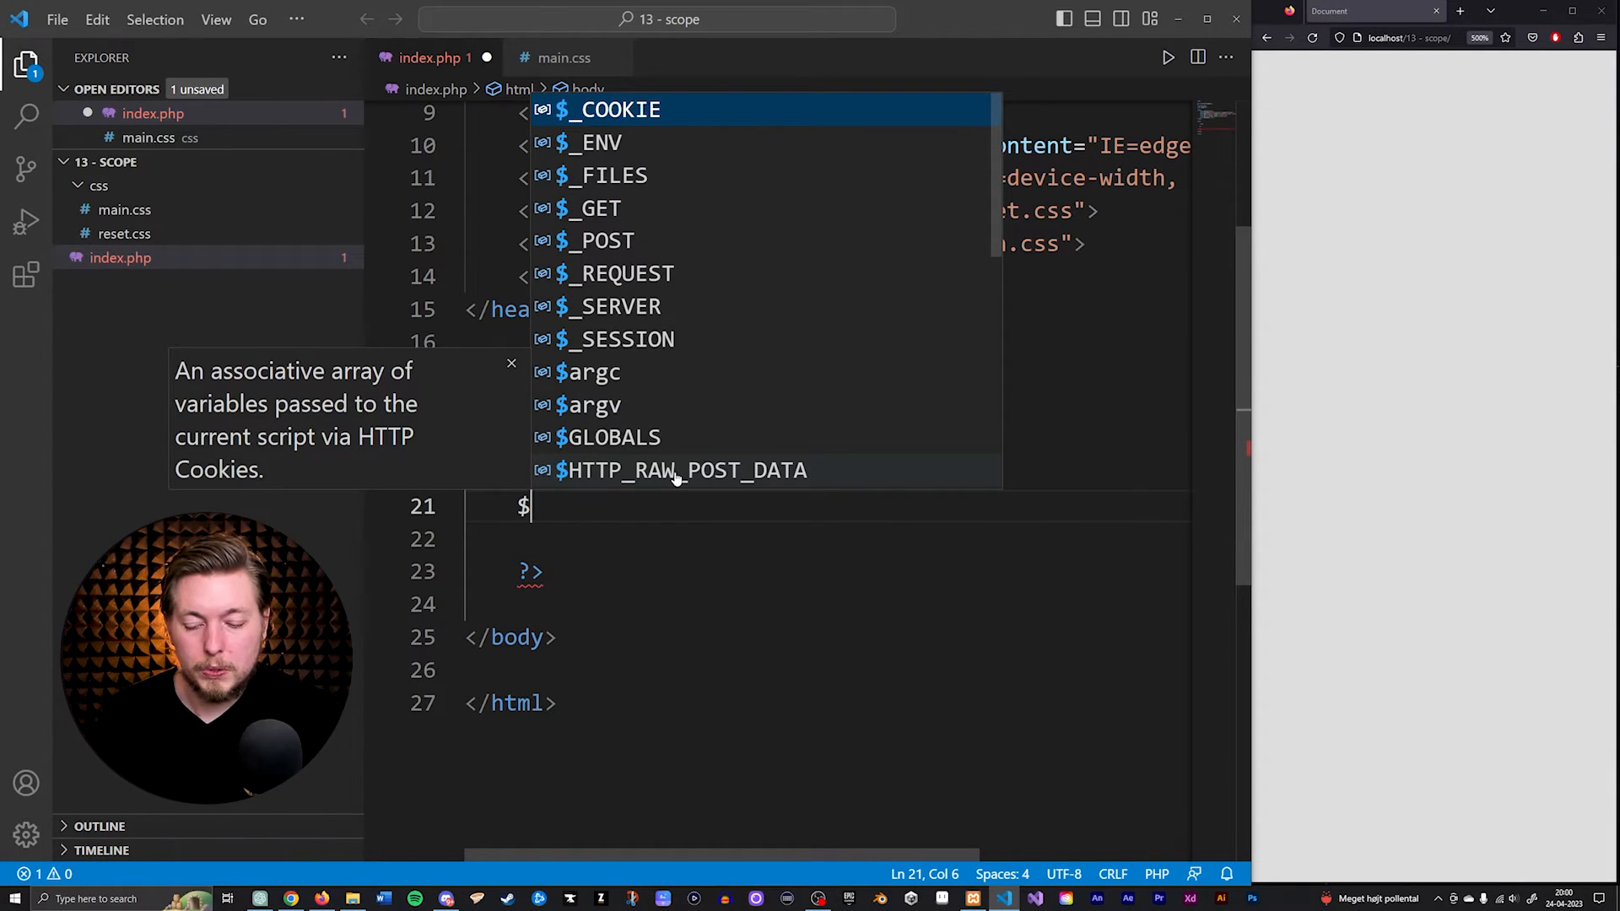
pyautogui.write('name =')
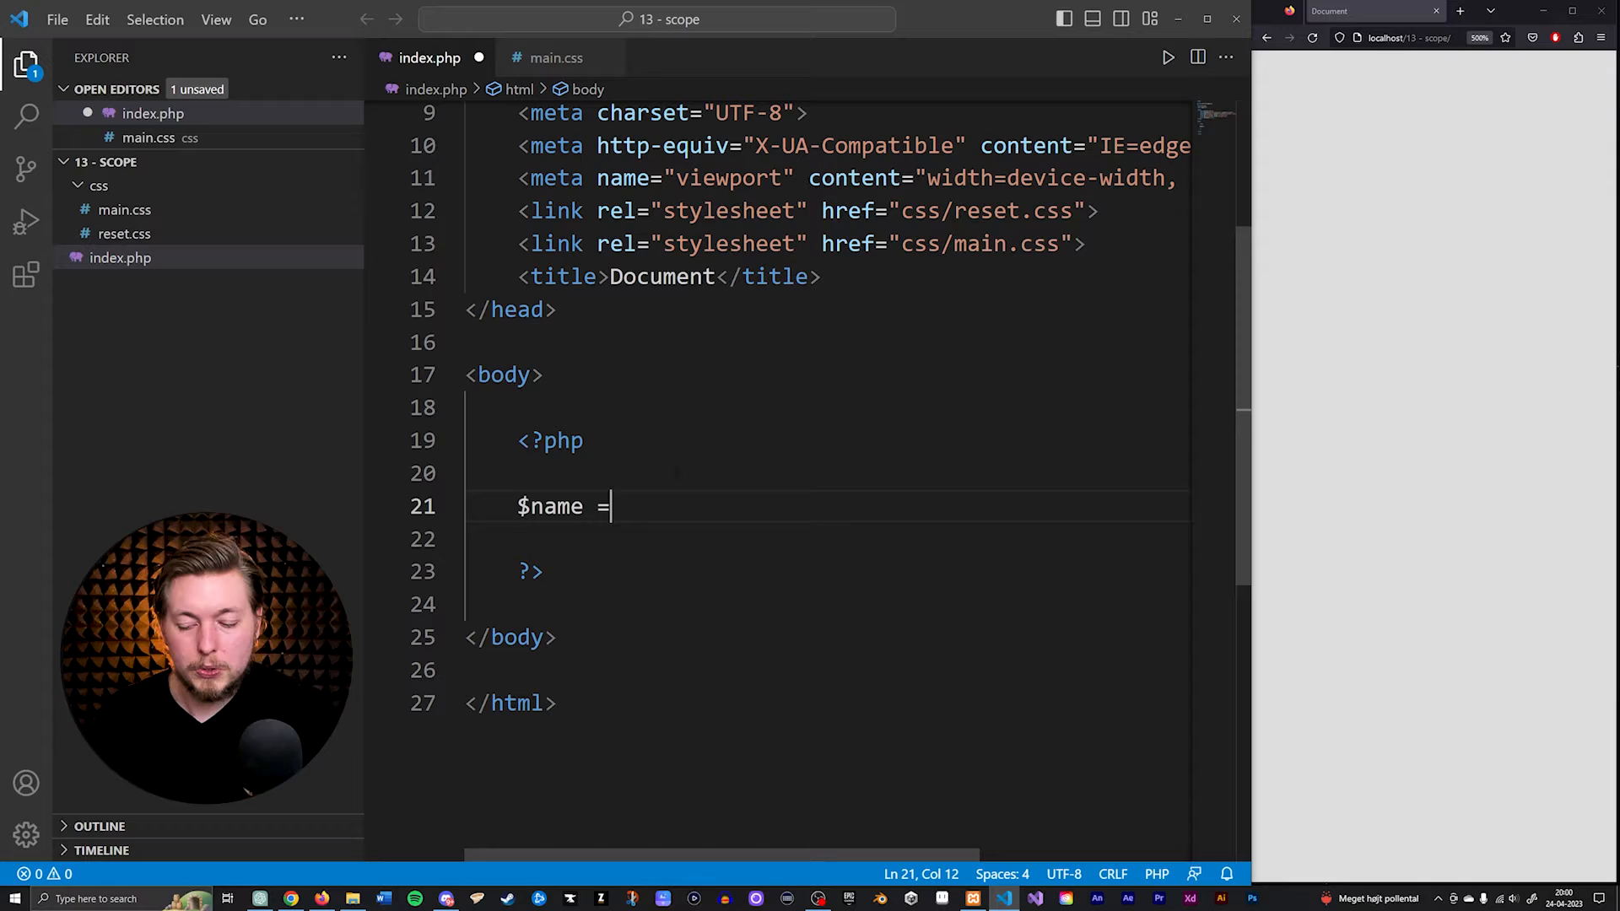
pyautogui.write('"Daniel";')
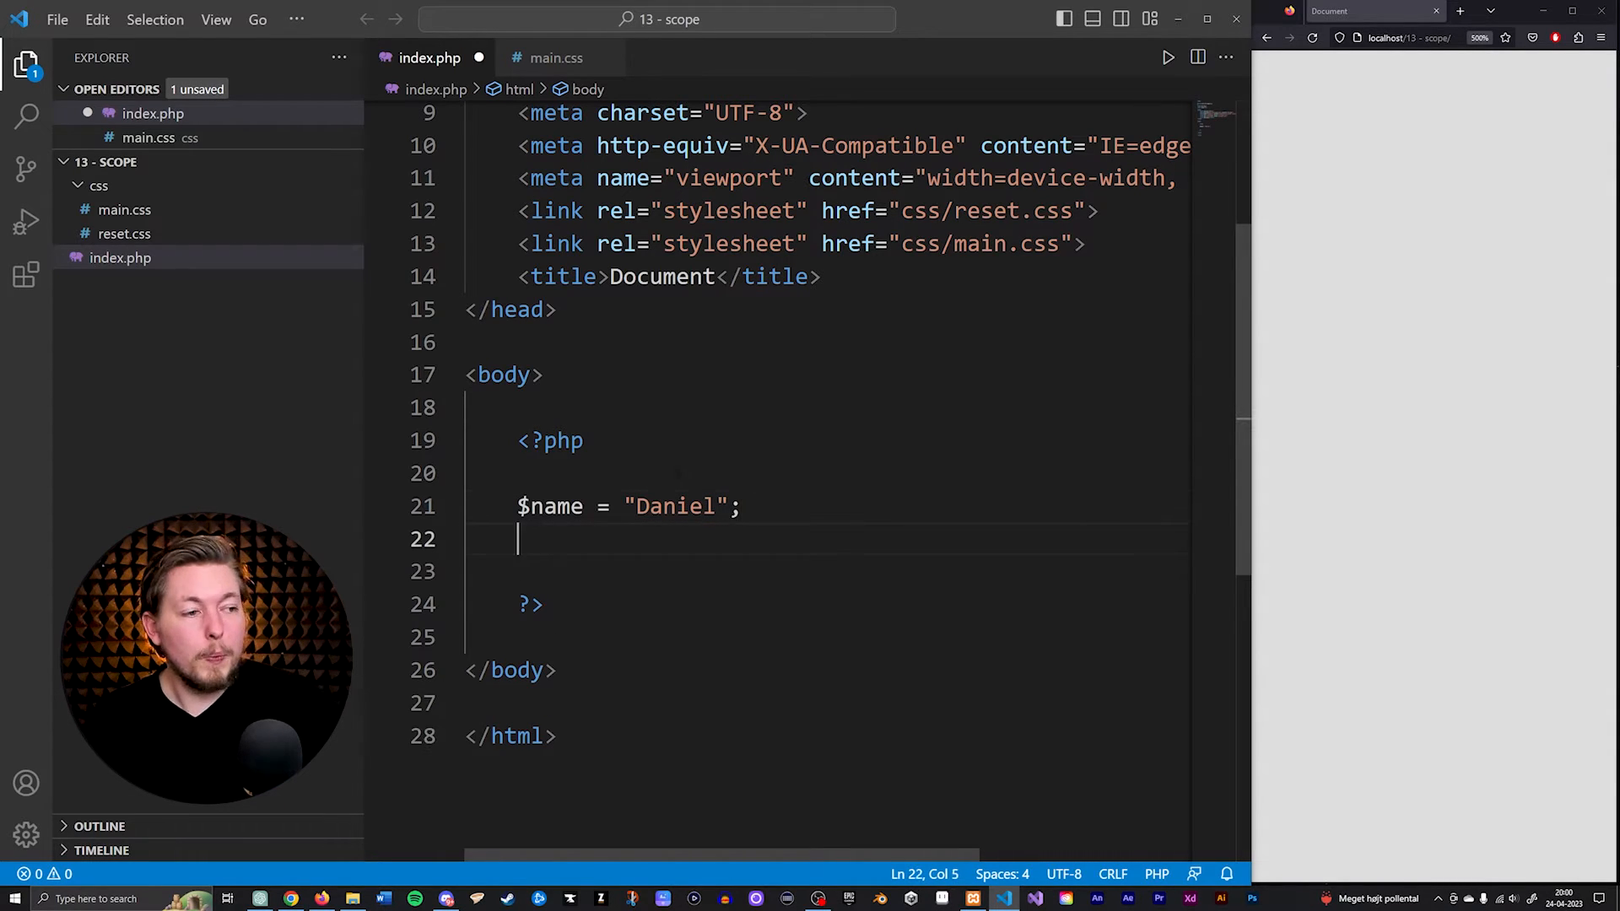
pyautogui.write('echo')
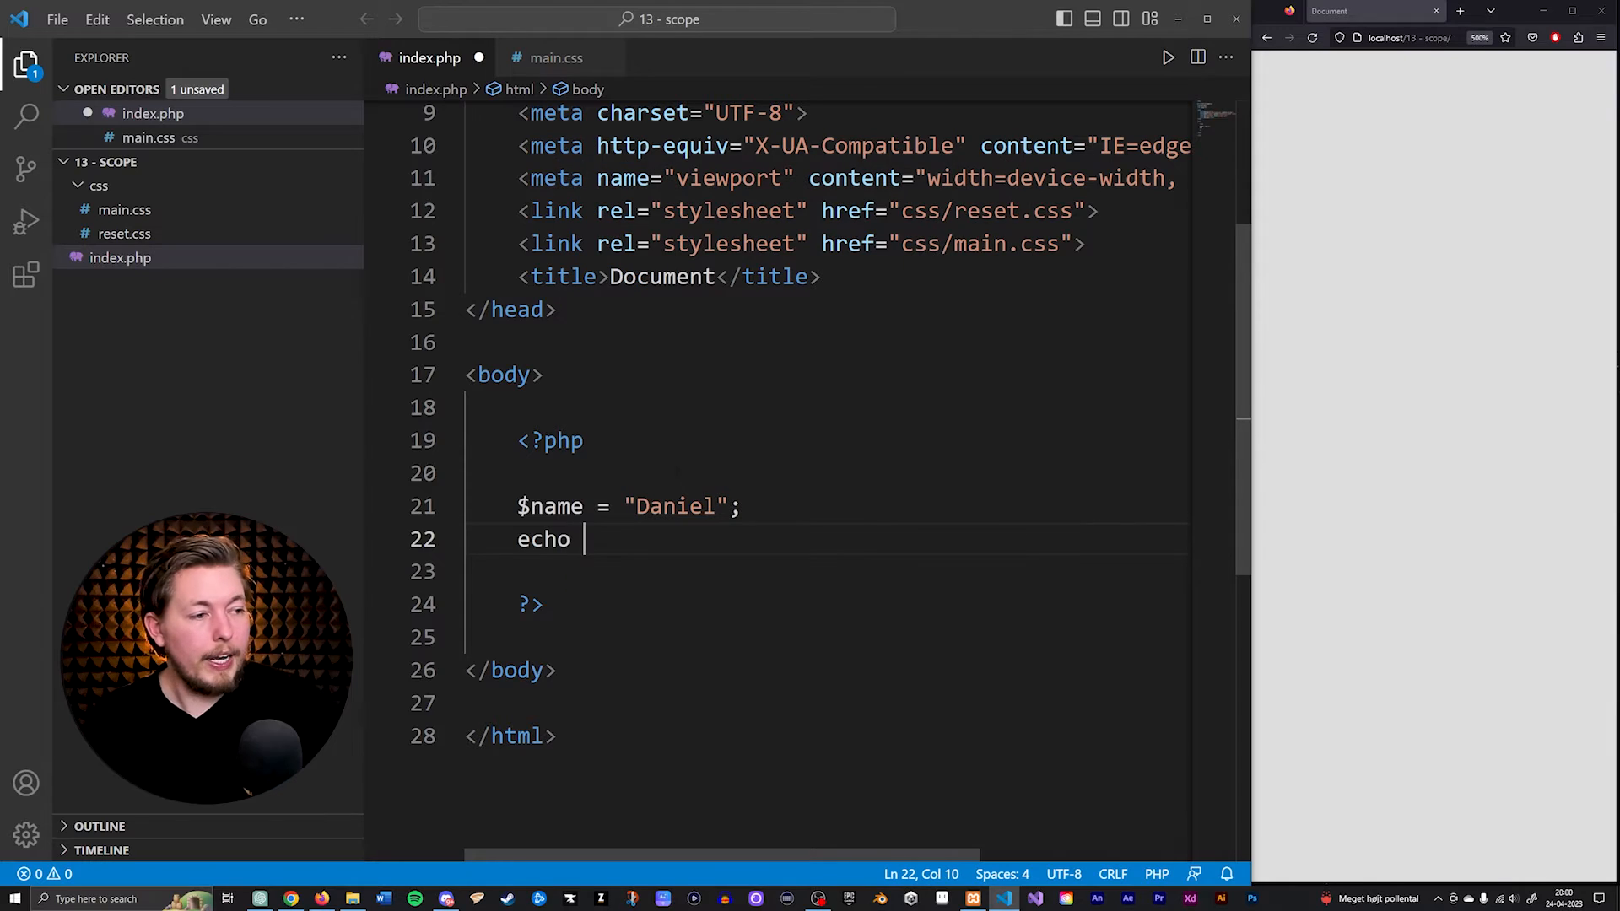
pyautogui.write('$name;')
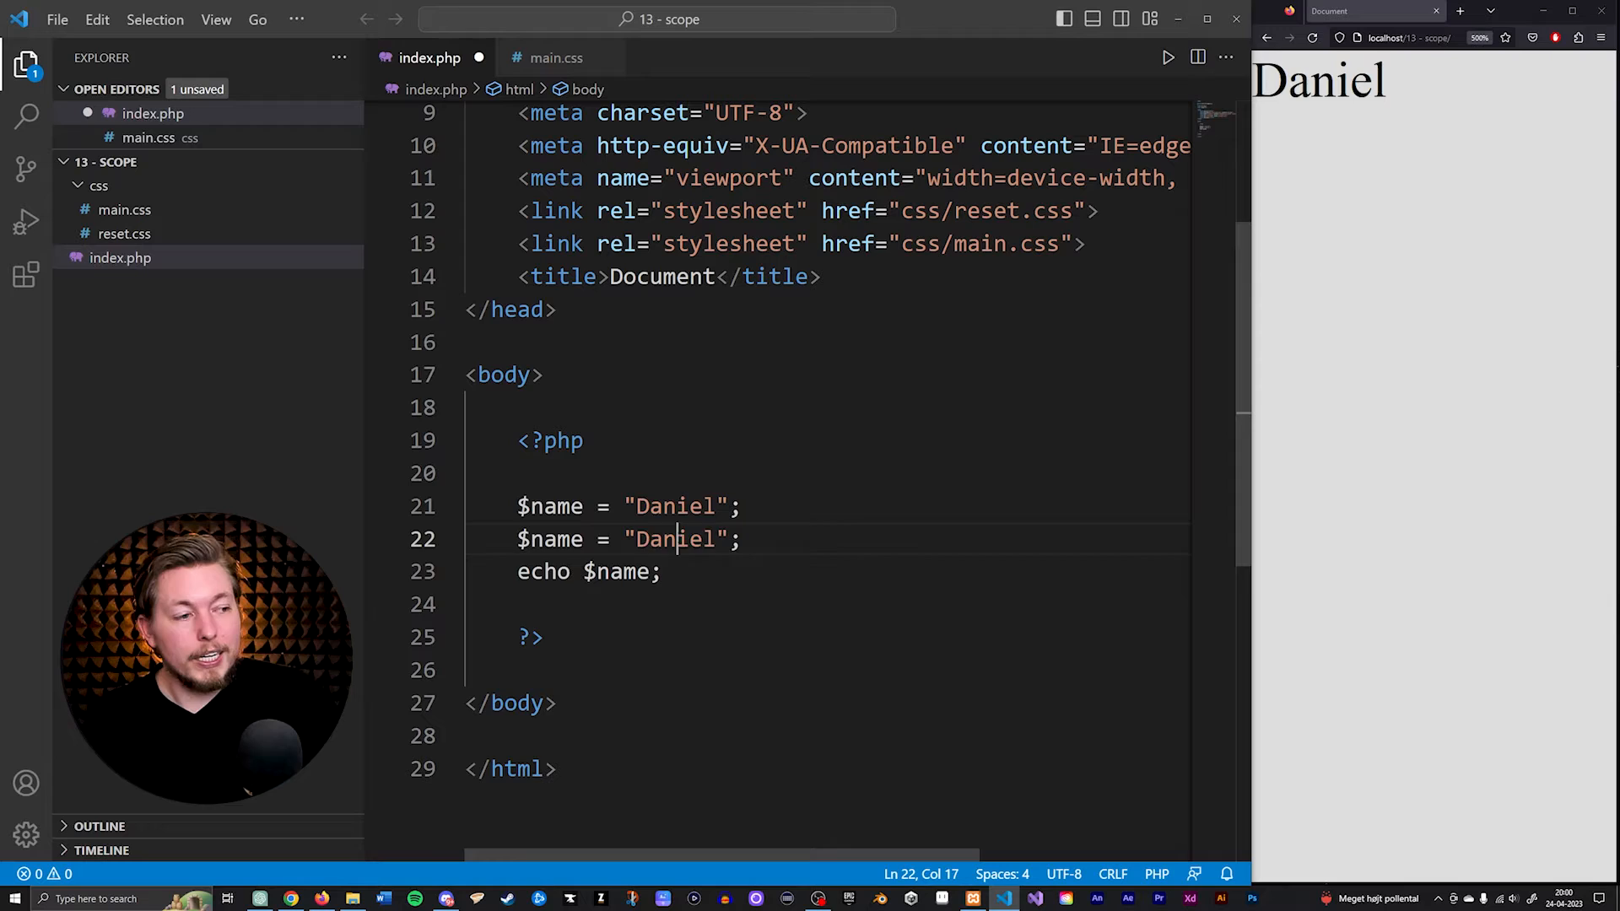
pyautogui.write('Basse')
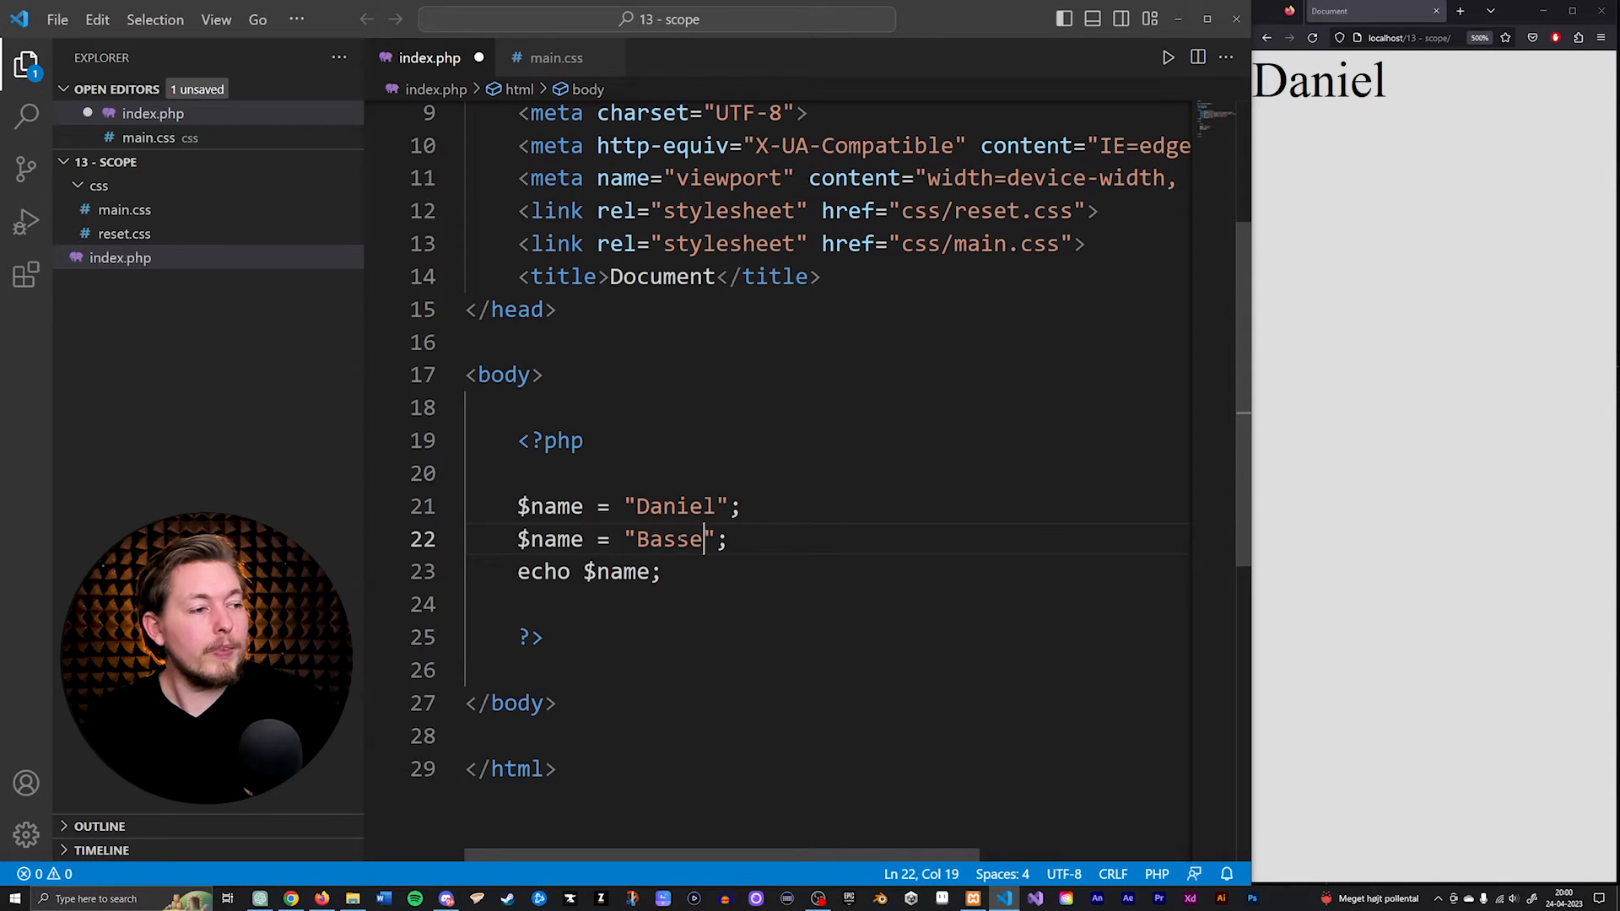
pyautogui.click(1314, 38)
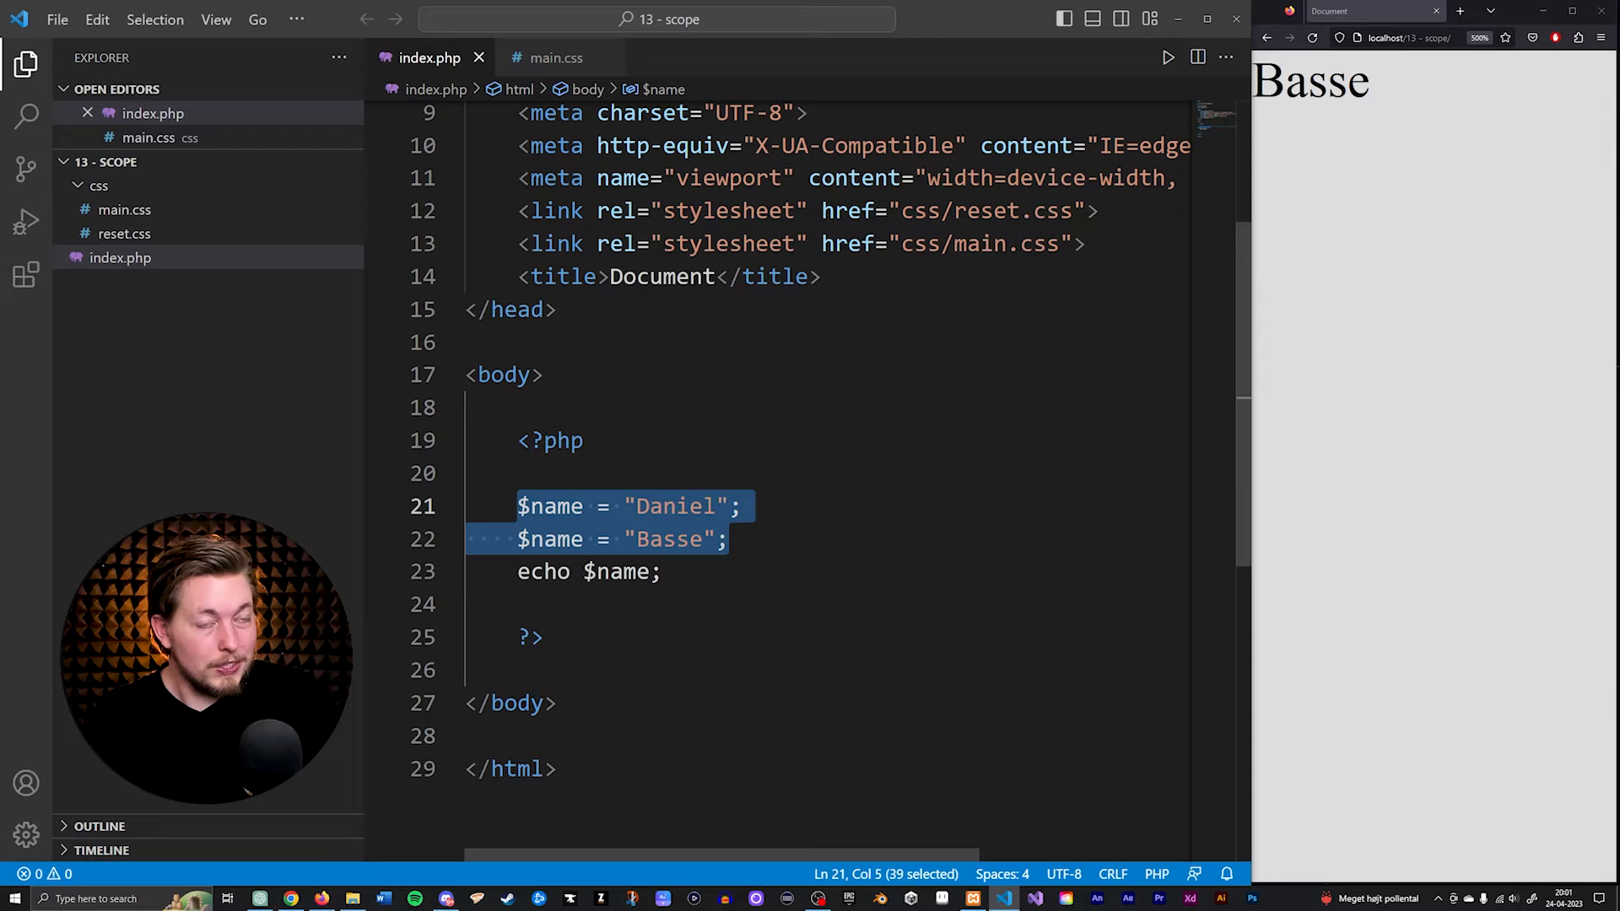
# Step: Delete the $name assignments and define the constant PI as 3.14
pyautogui.press('Delete')
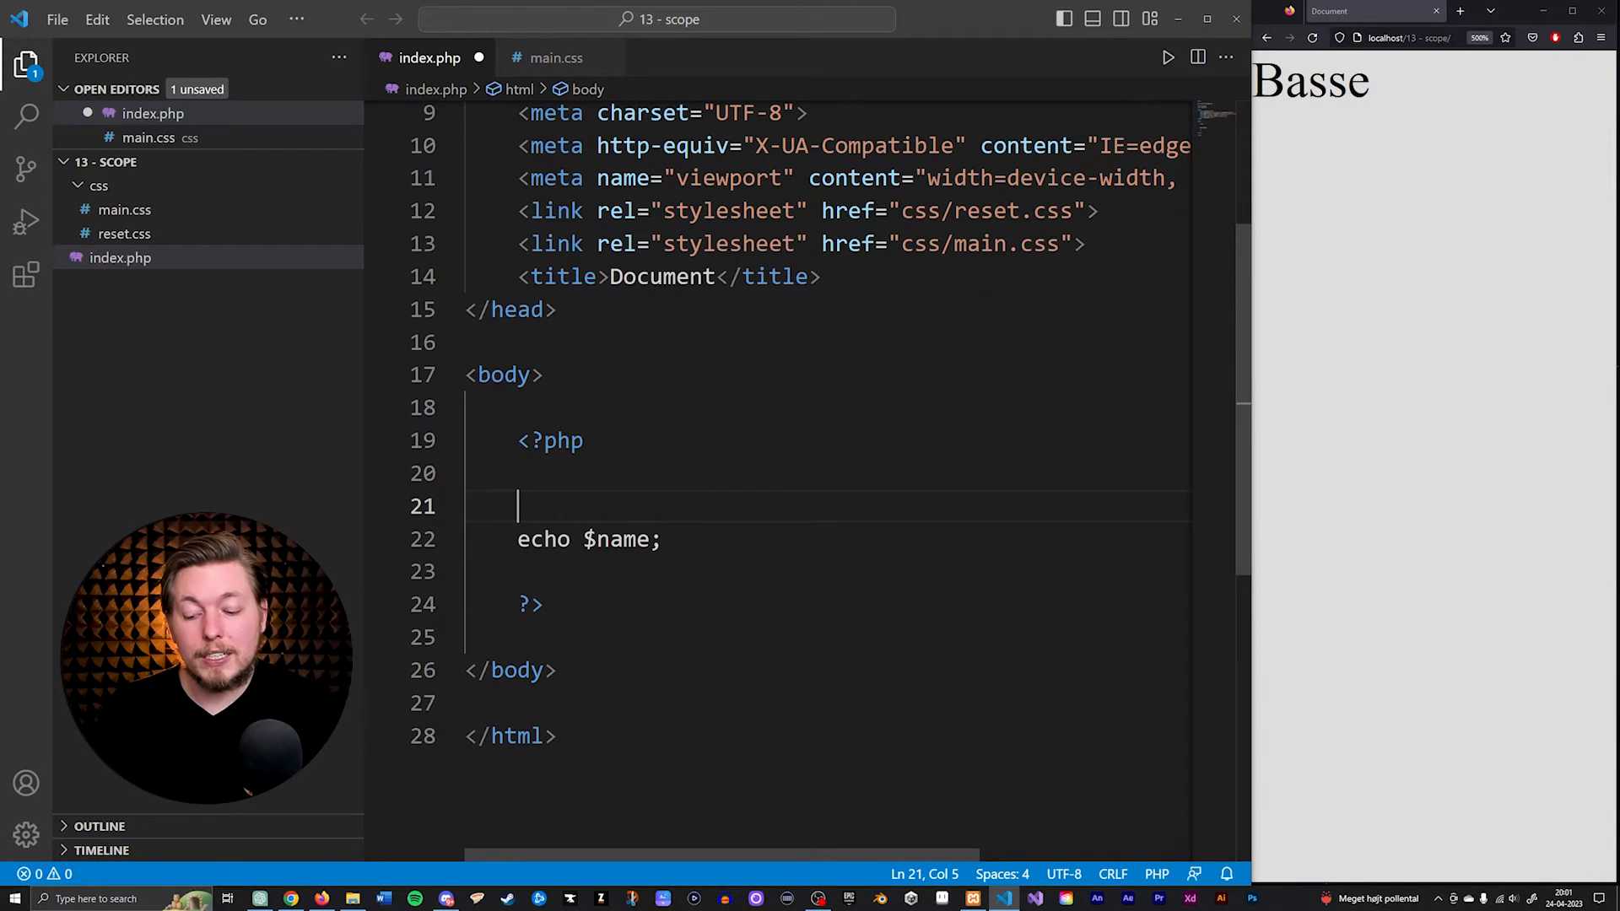
pyautogui.write('define();')
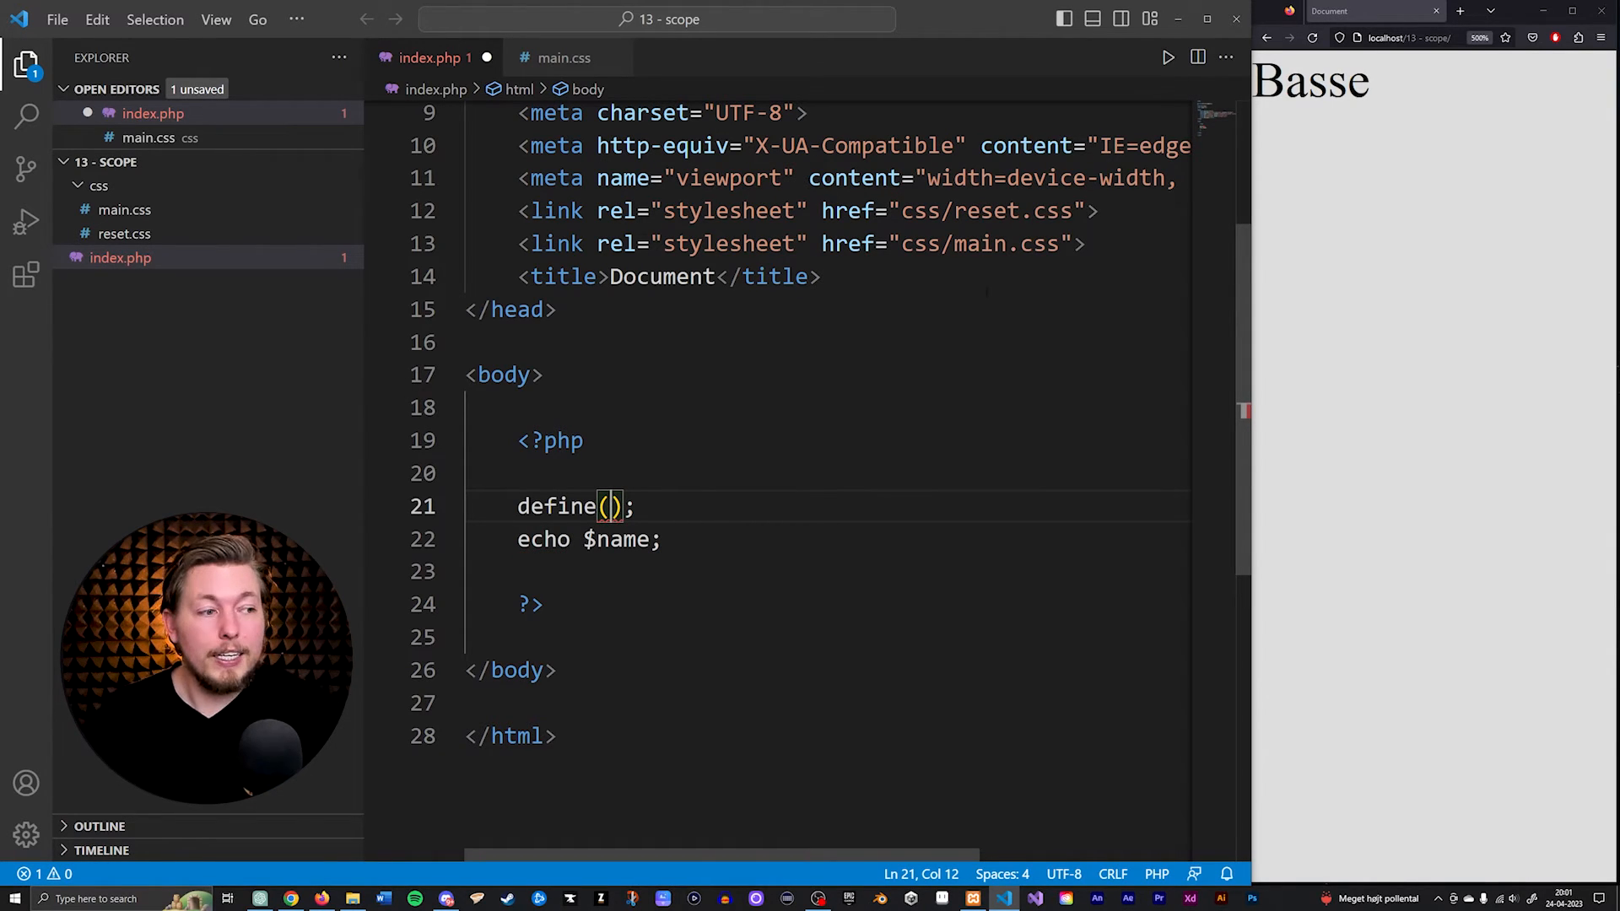
pyautogui.write('"')
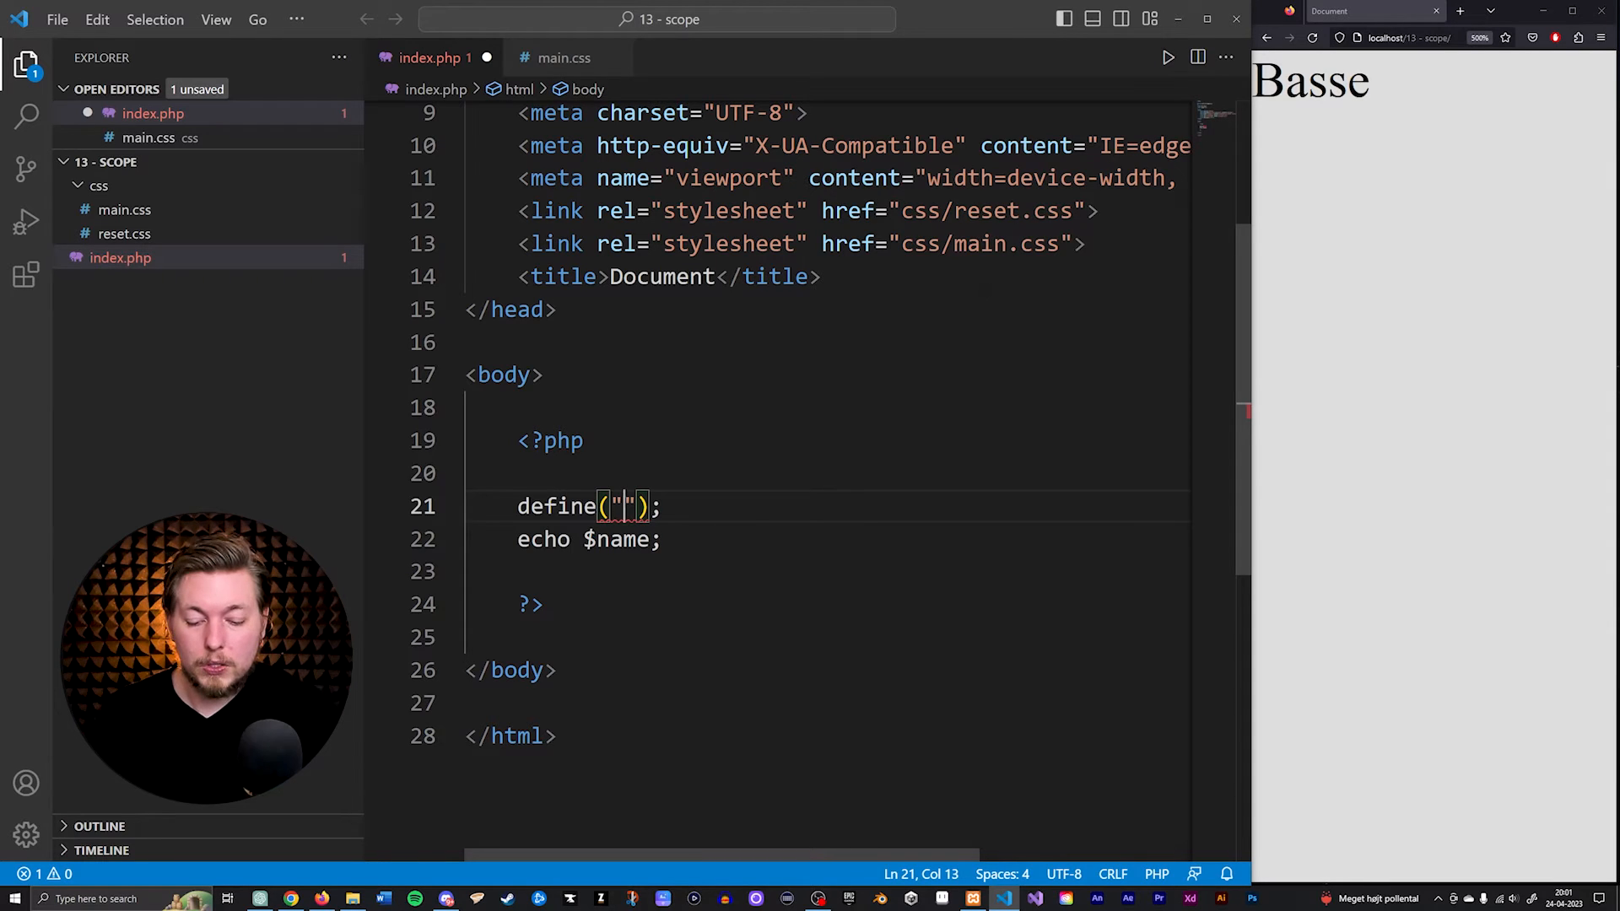
pyautogui.write('PI')
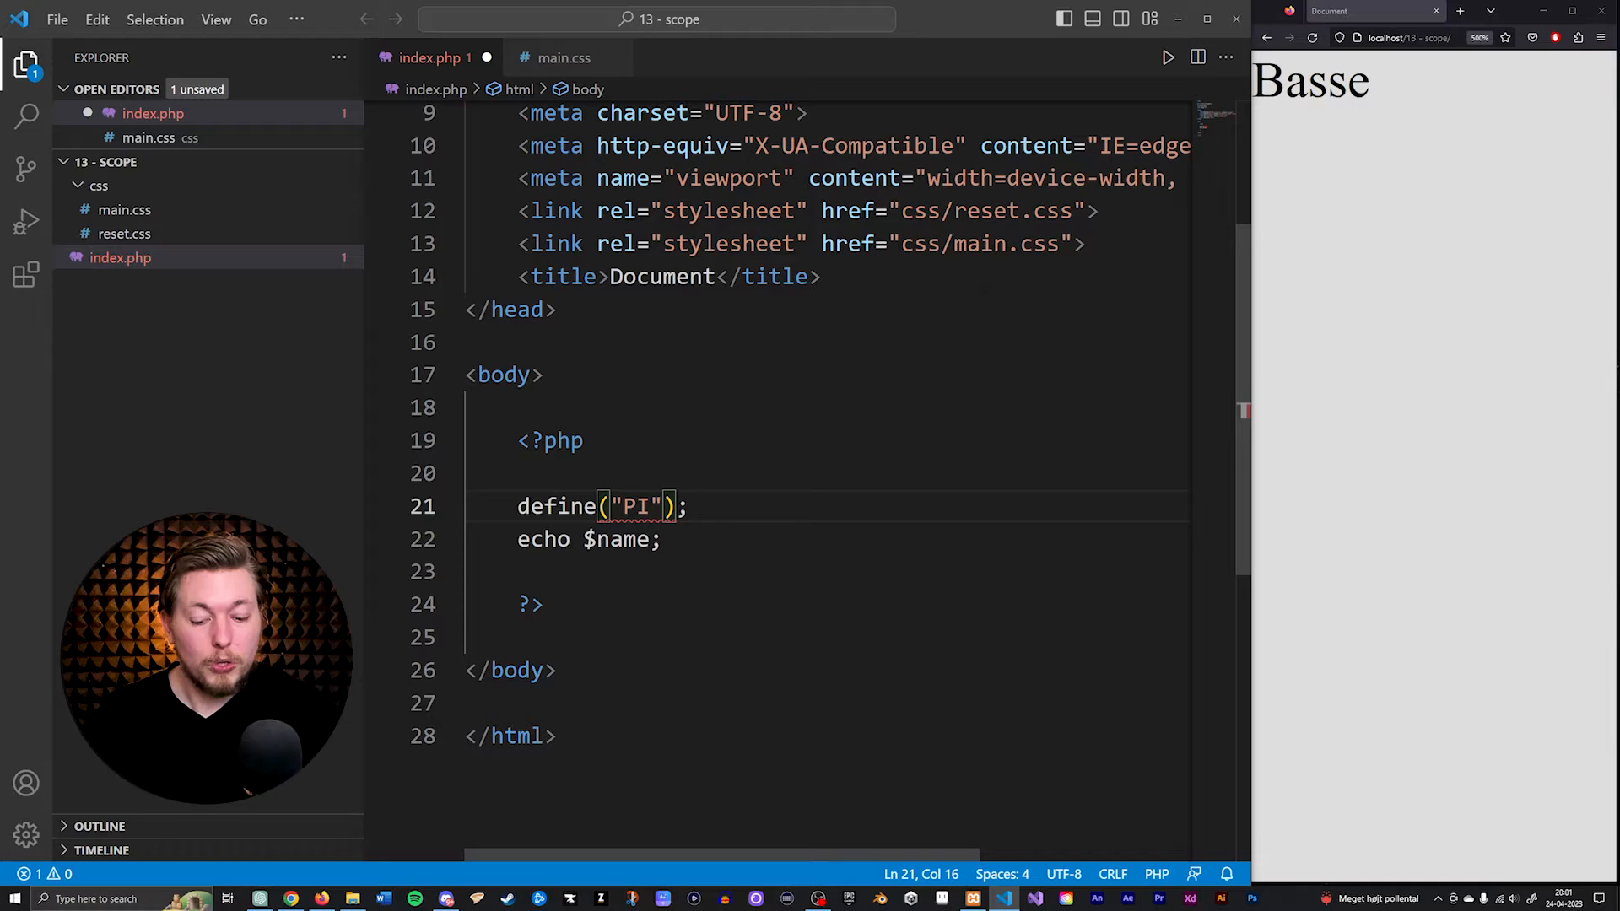
pyautogui.write(', 3.14')
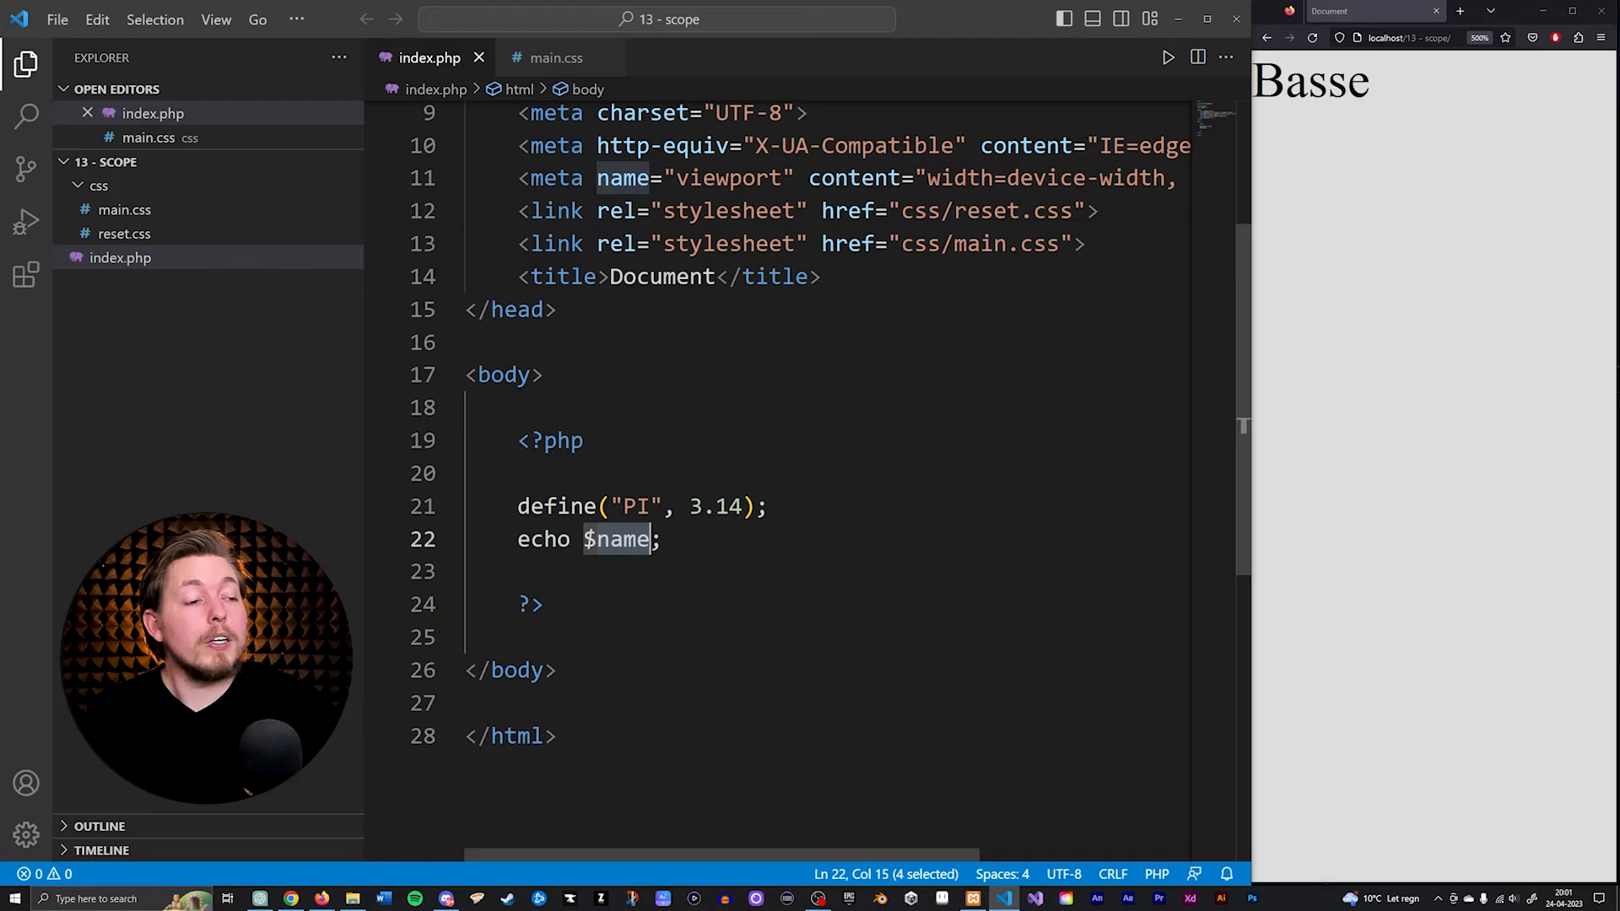
# Step: Change the echo line to echo the PI constant
pyautogui.write('P')
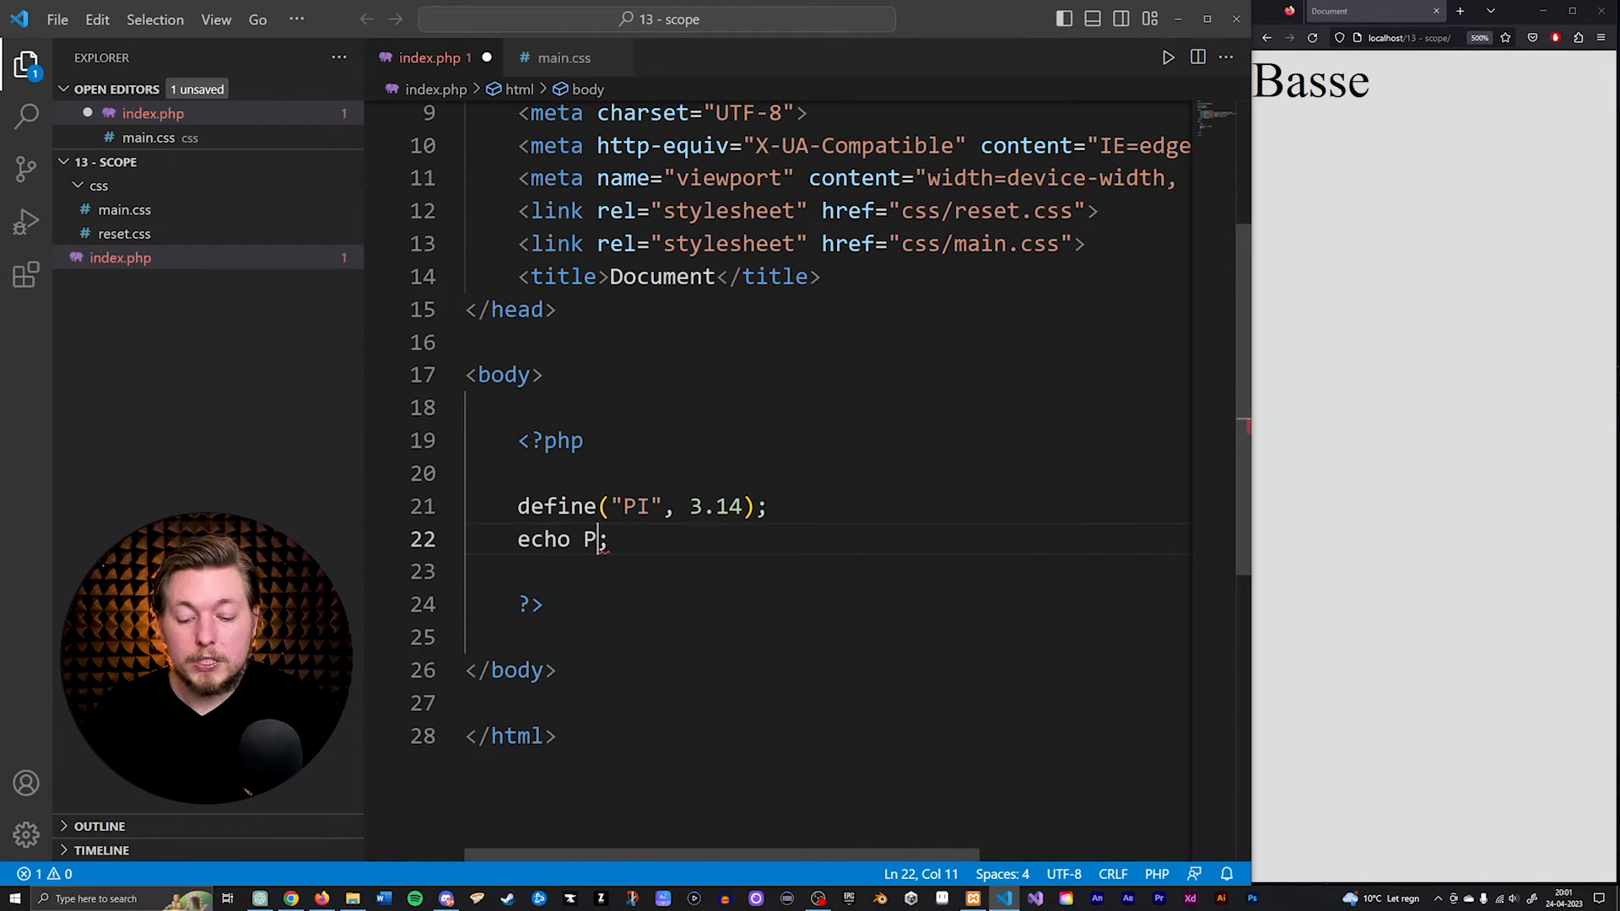
pyautogui.write('I')
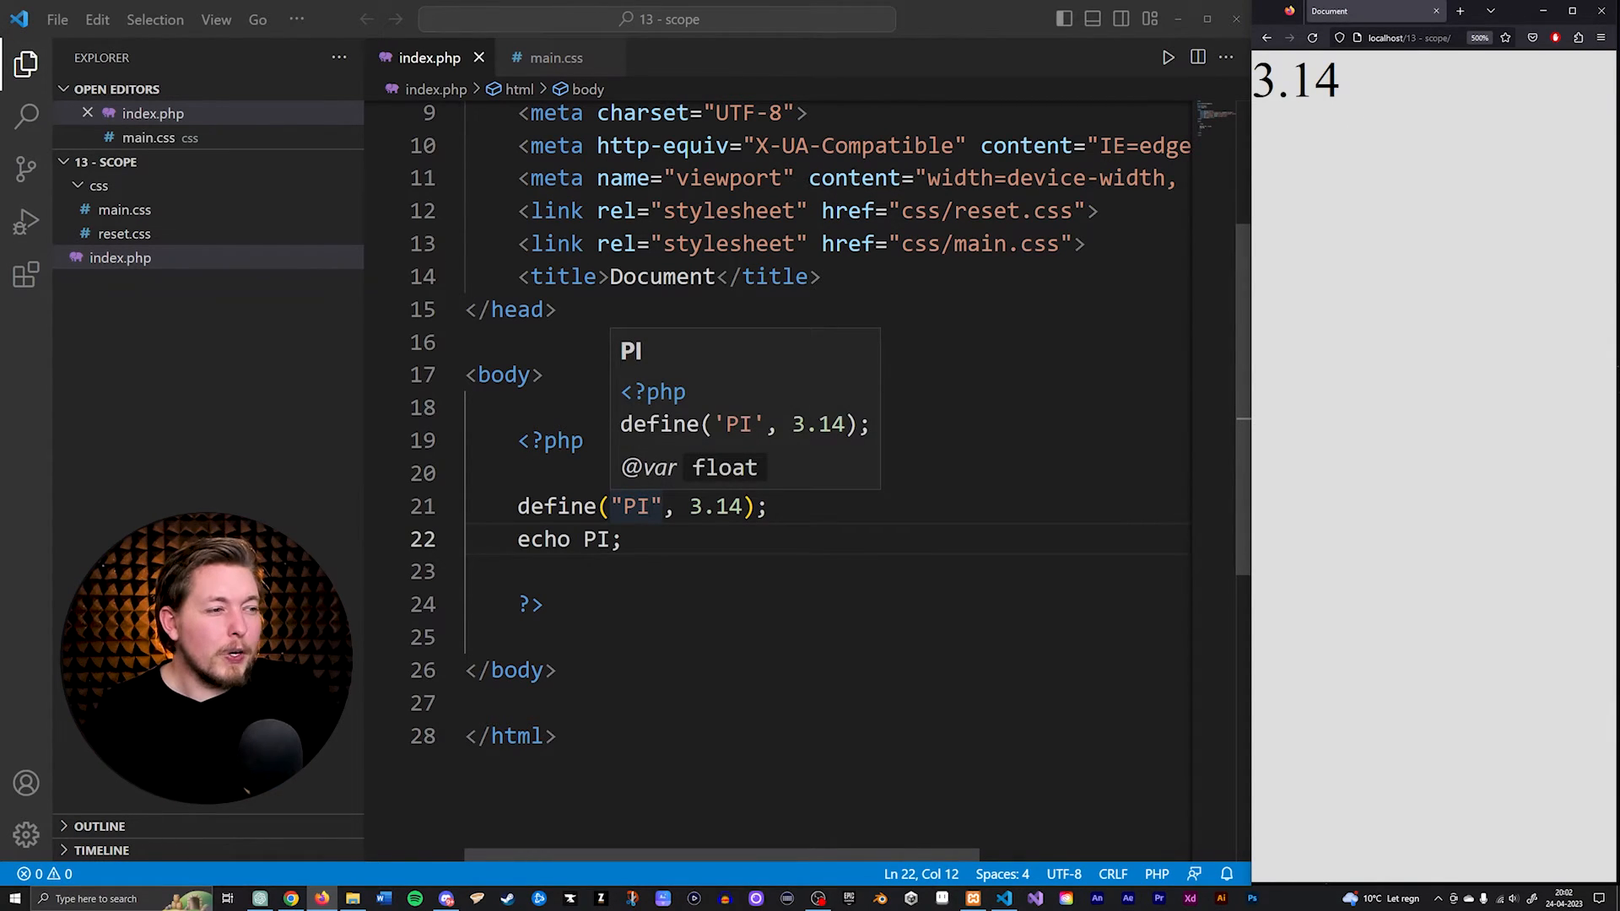
pyautogui.doubleClick(640, 507)
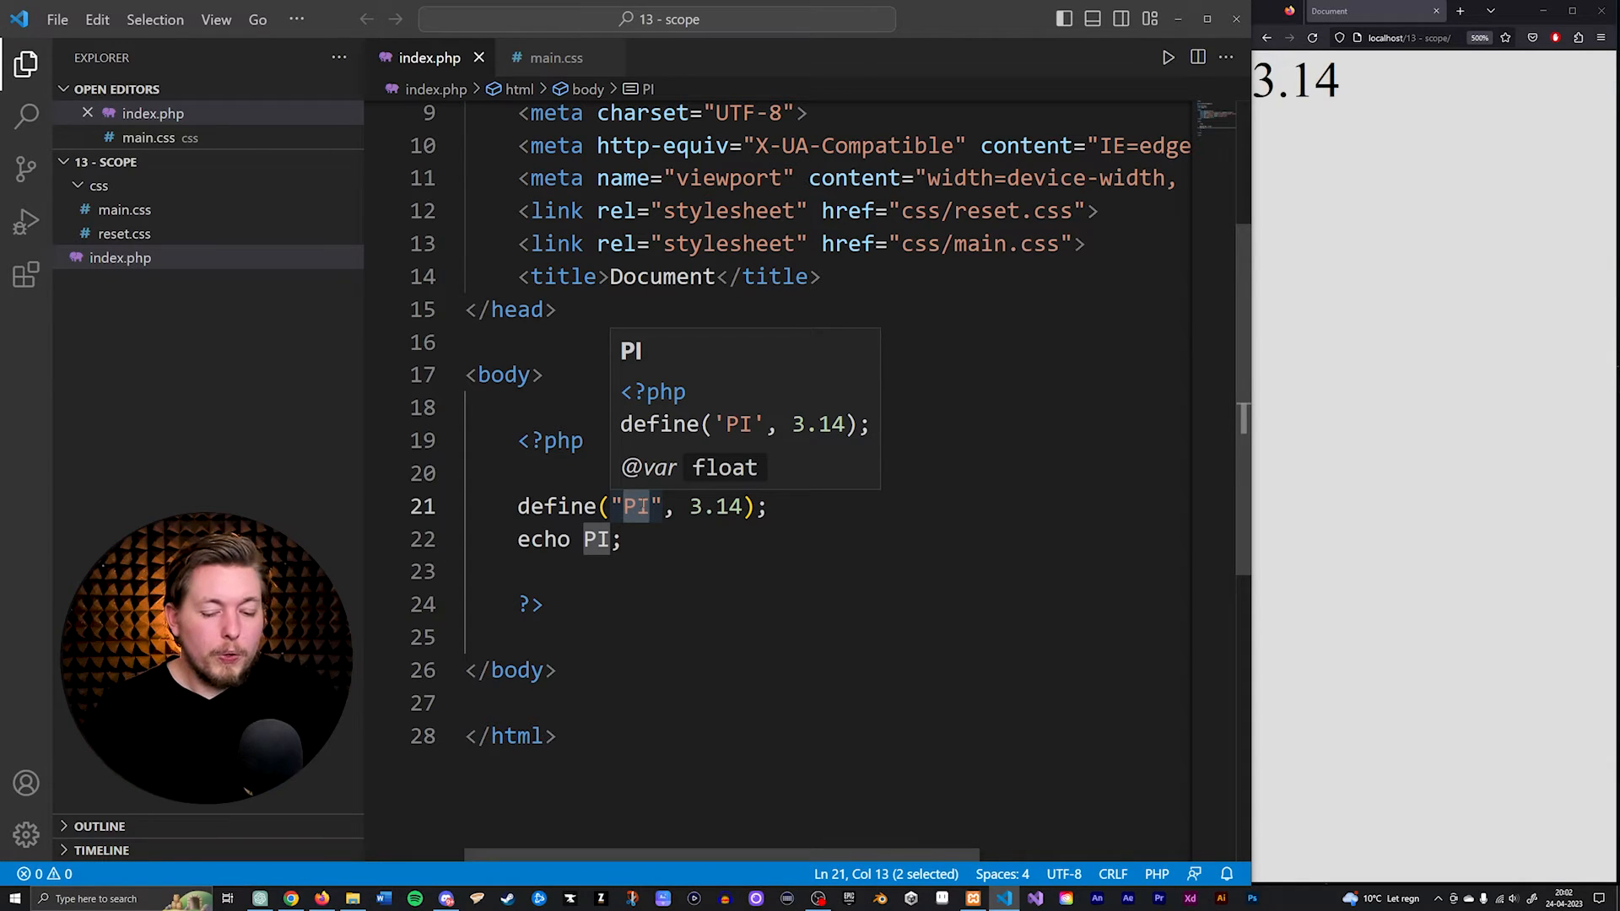
pyautogui.write('pi')
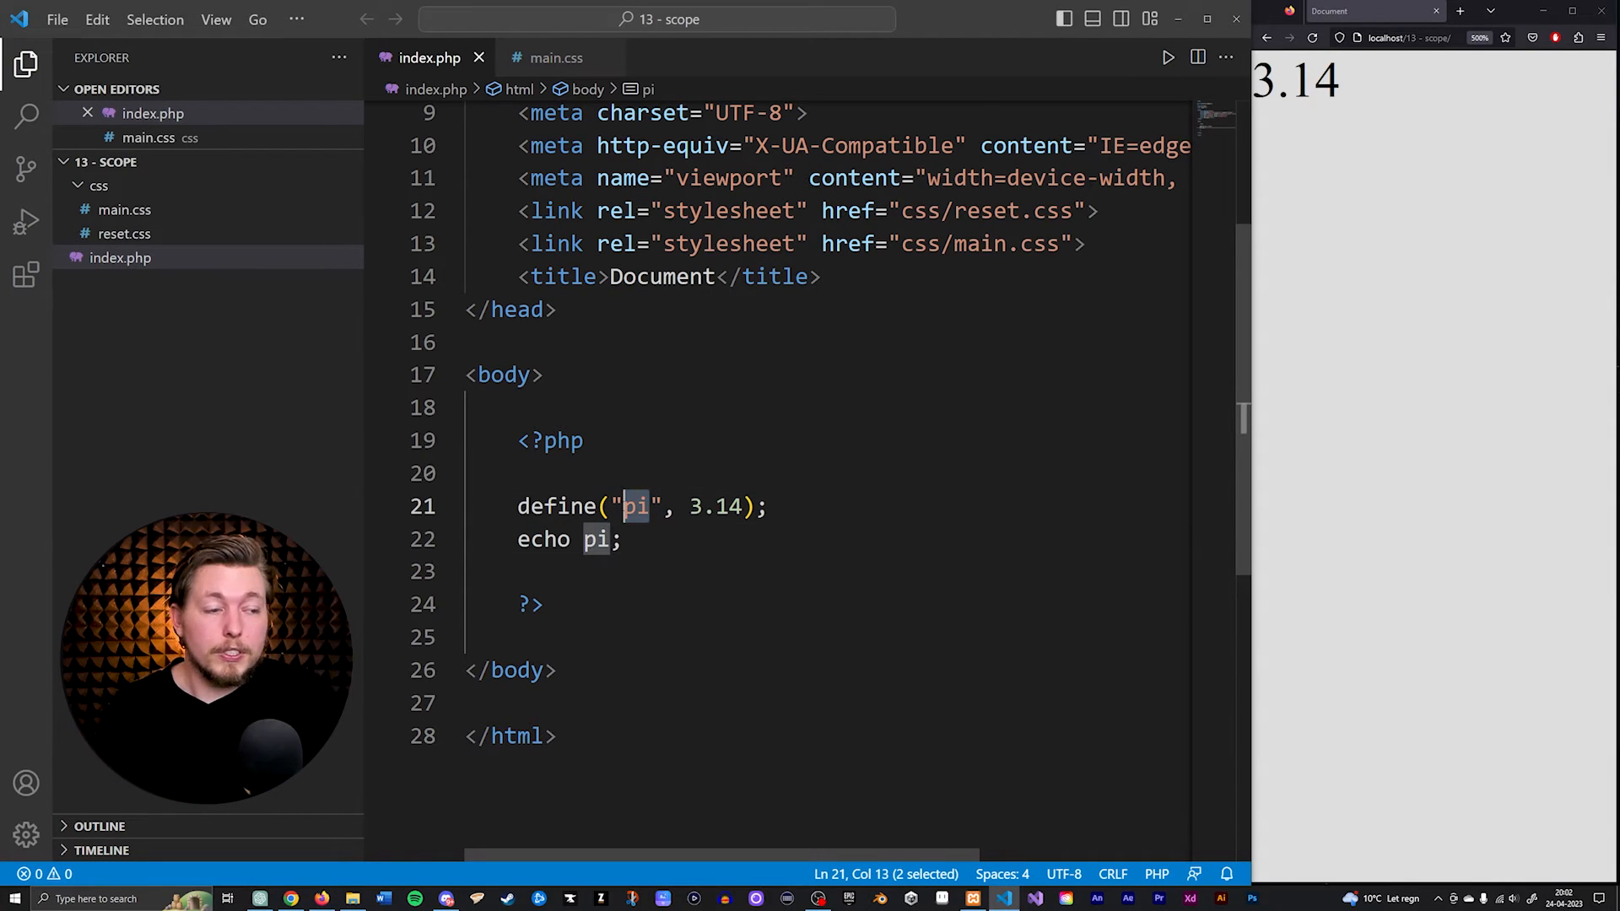
pyautogui.write('PI')
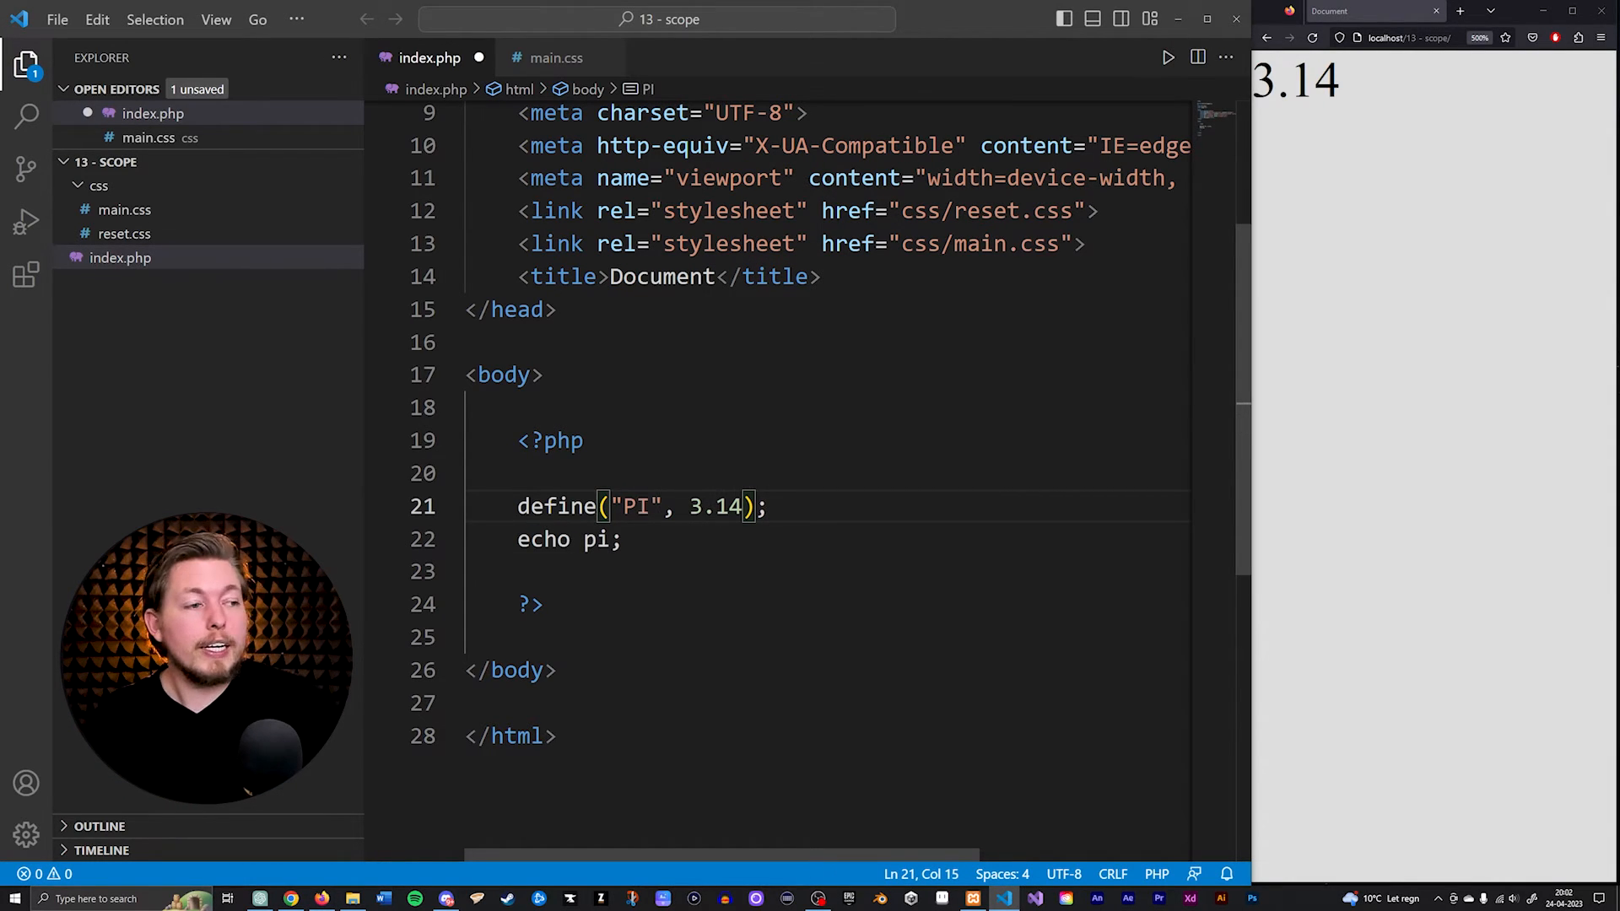
pyautogui.doubleClick(641, 507)
pyautogui.write('PI')
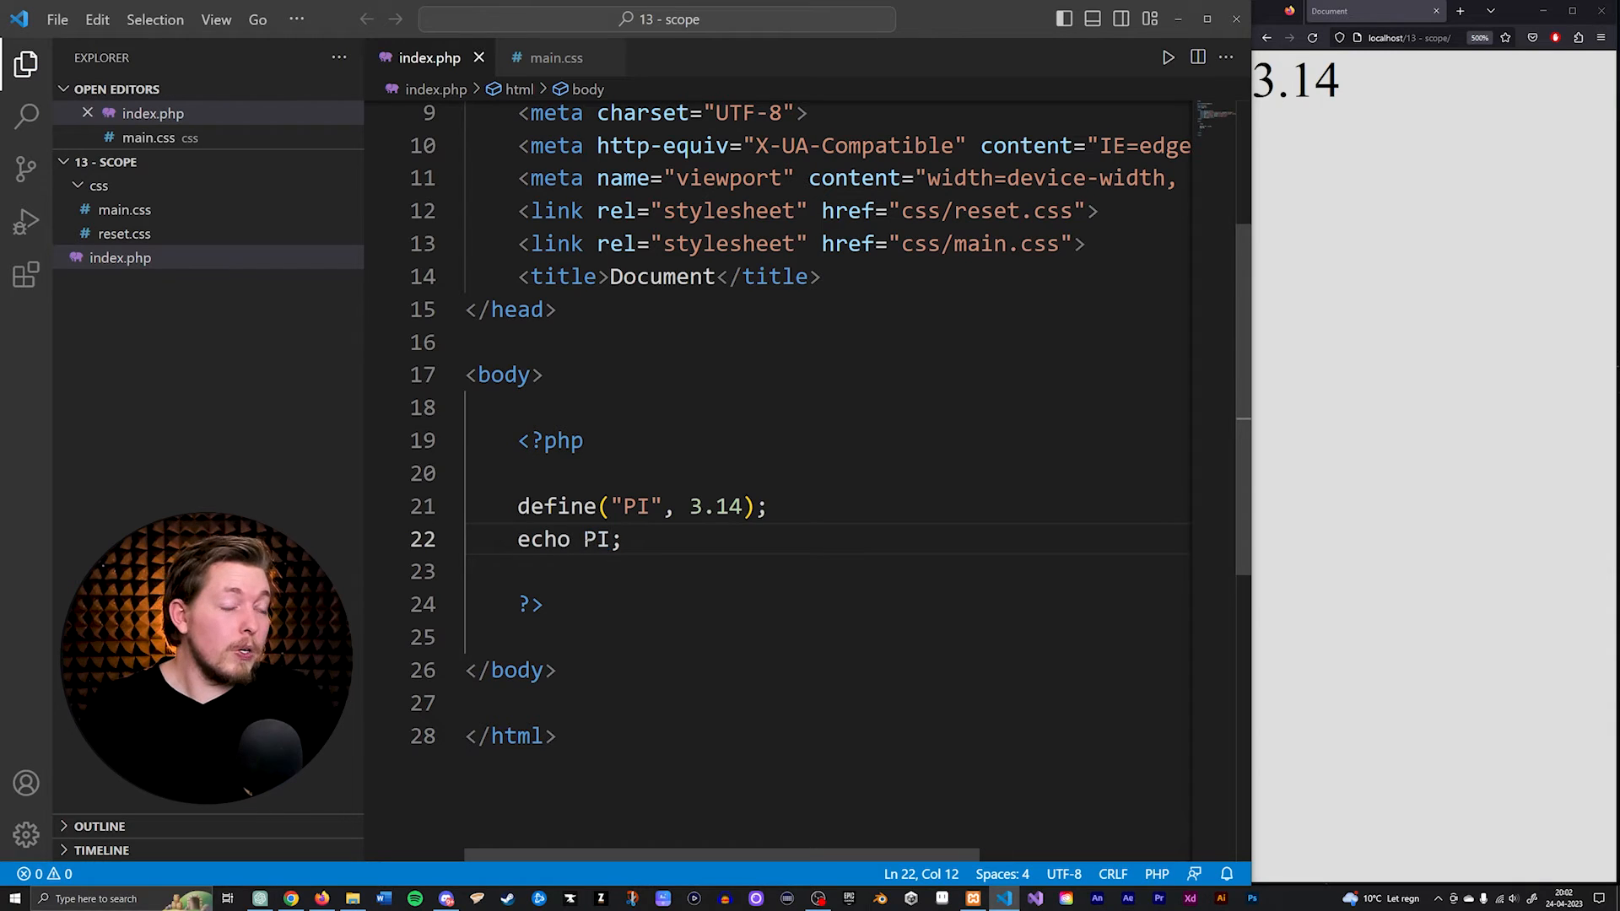
pyautogui.moveTo(601, 540)
pyautogui.write('define("PI", 4.14);')
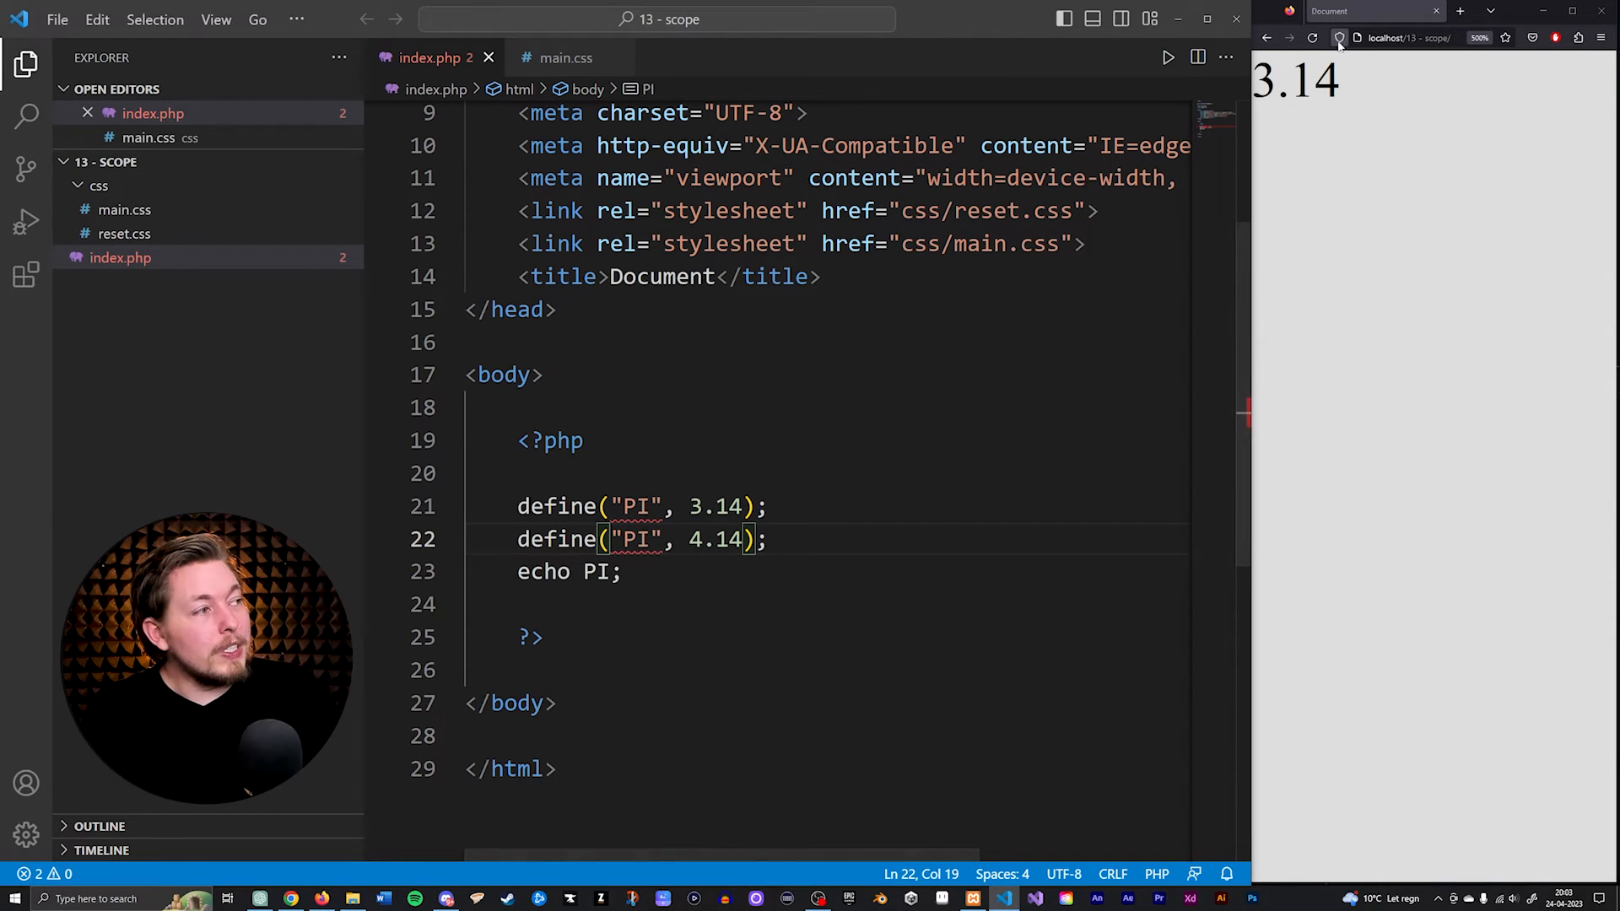
# Step: Reload localhost to see the 'Constant PI already defined' warning and 3.14
pyautogui.click(1313, 38)
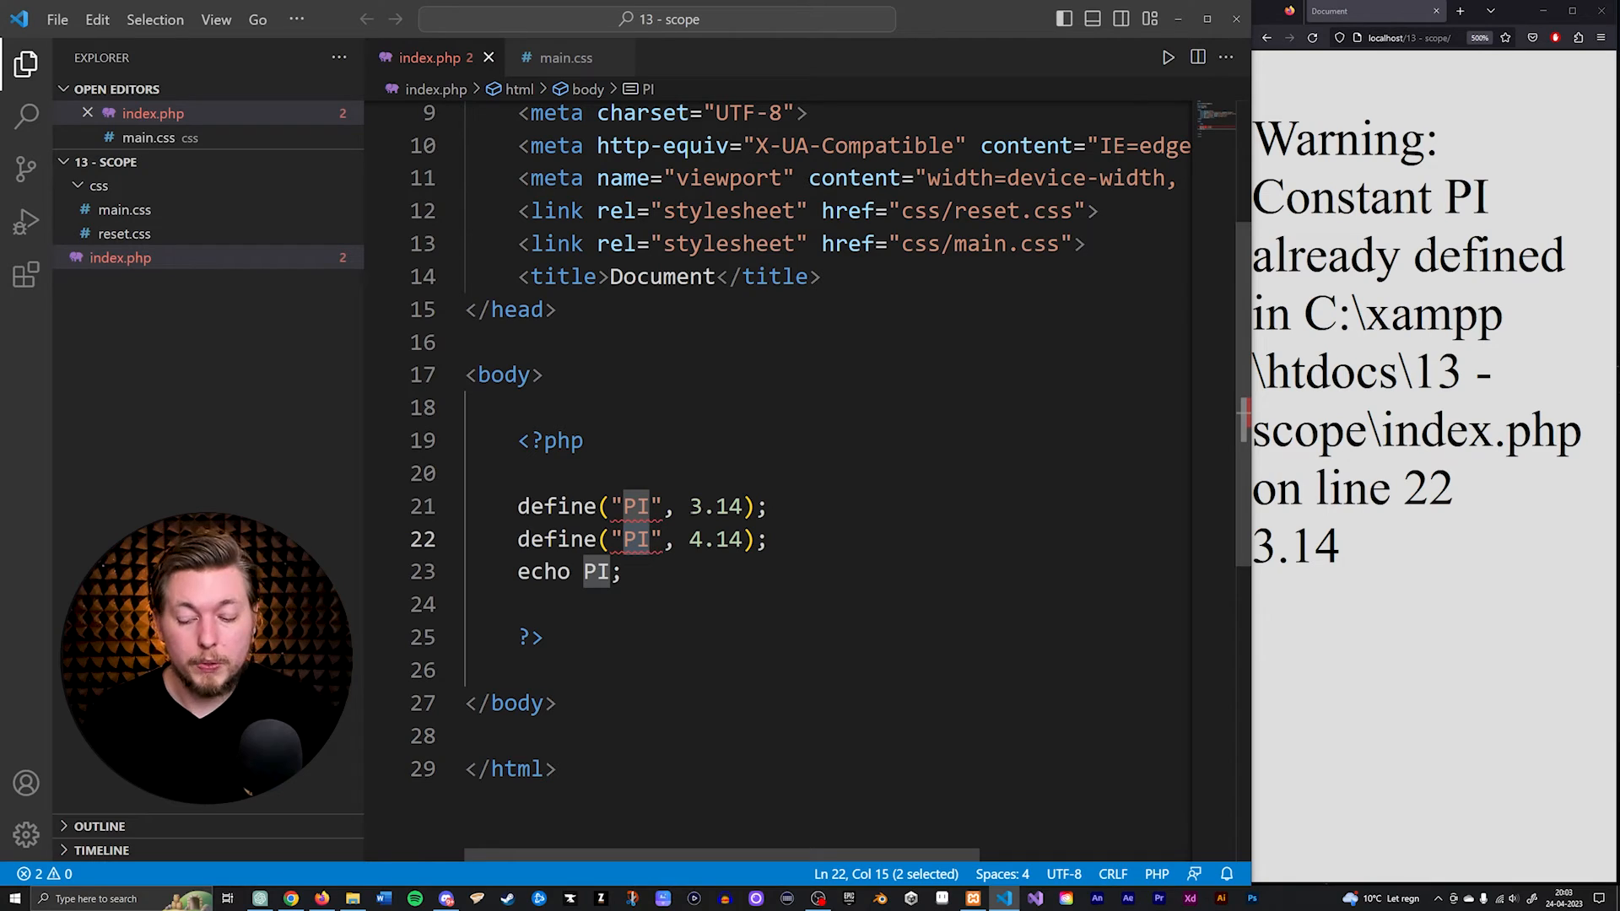
# Step: Redefine the second constant as NAME with the value "Daniel"
pyautogui.write('NAME')
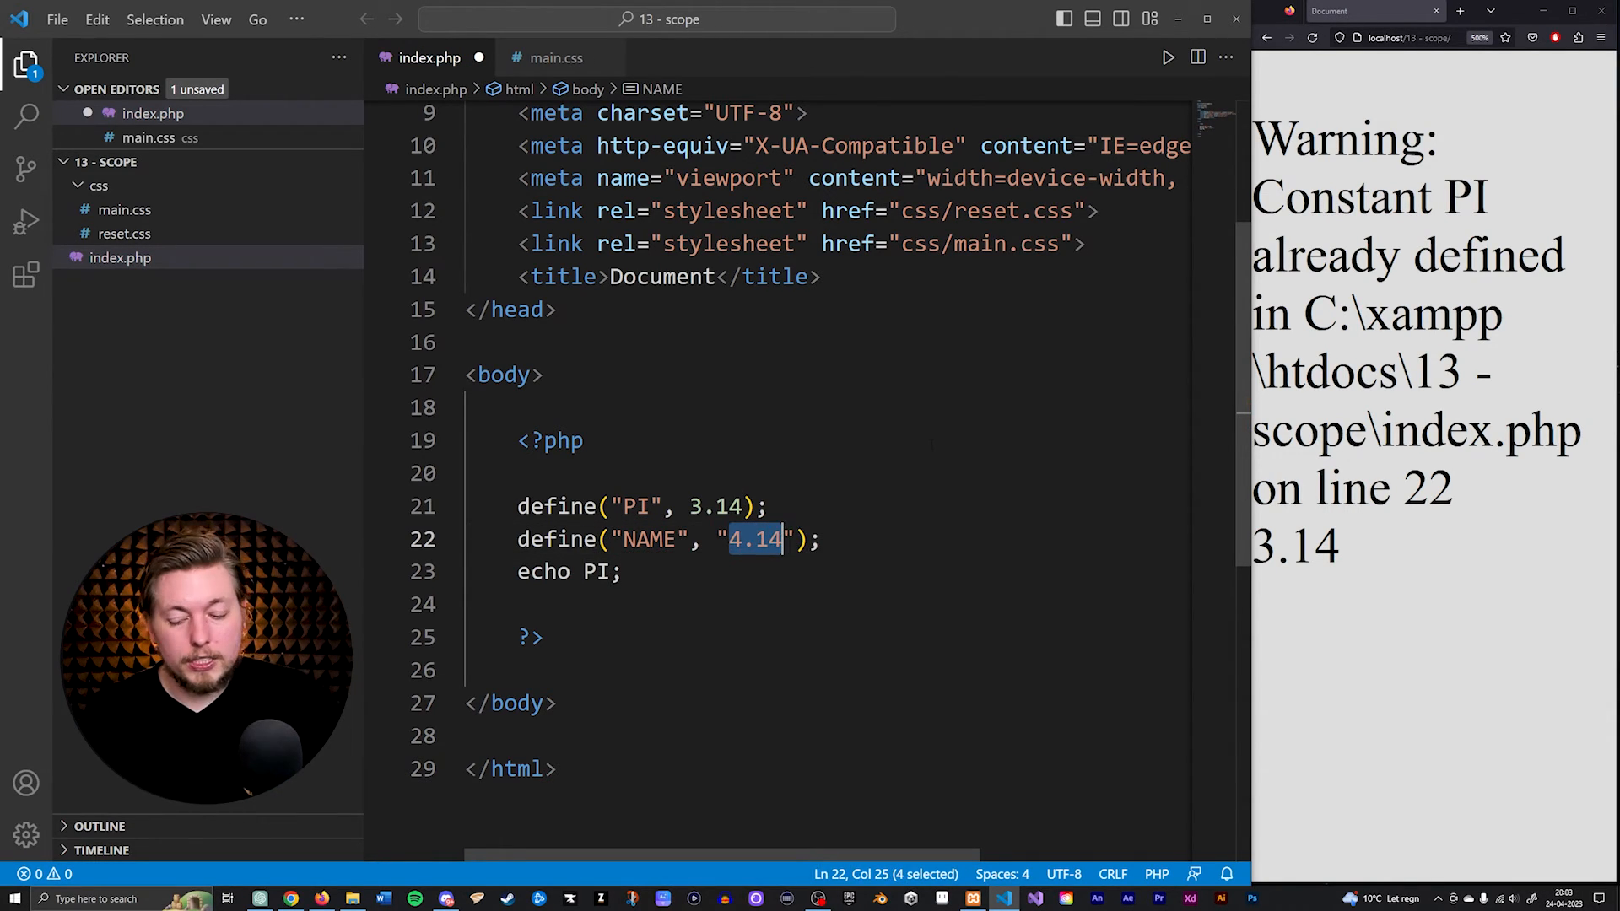
pyautogui.write('Daniel')
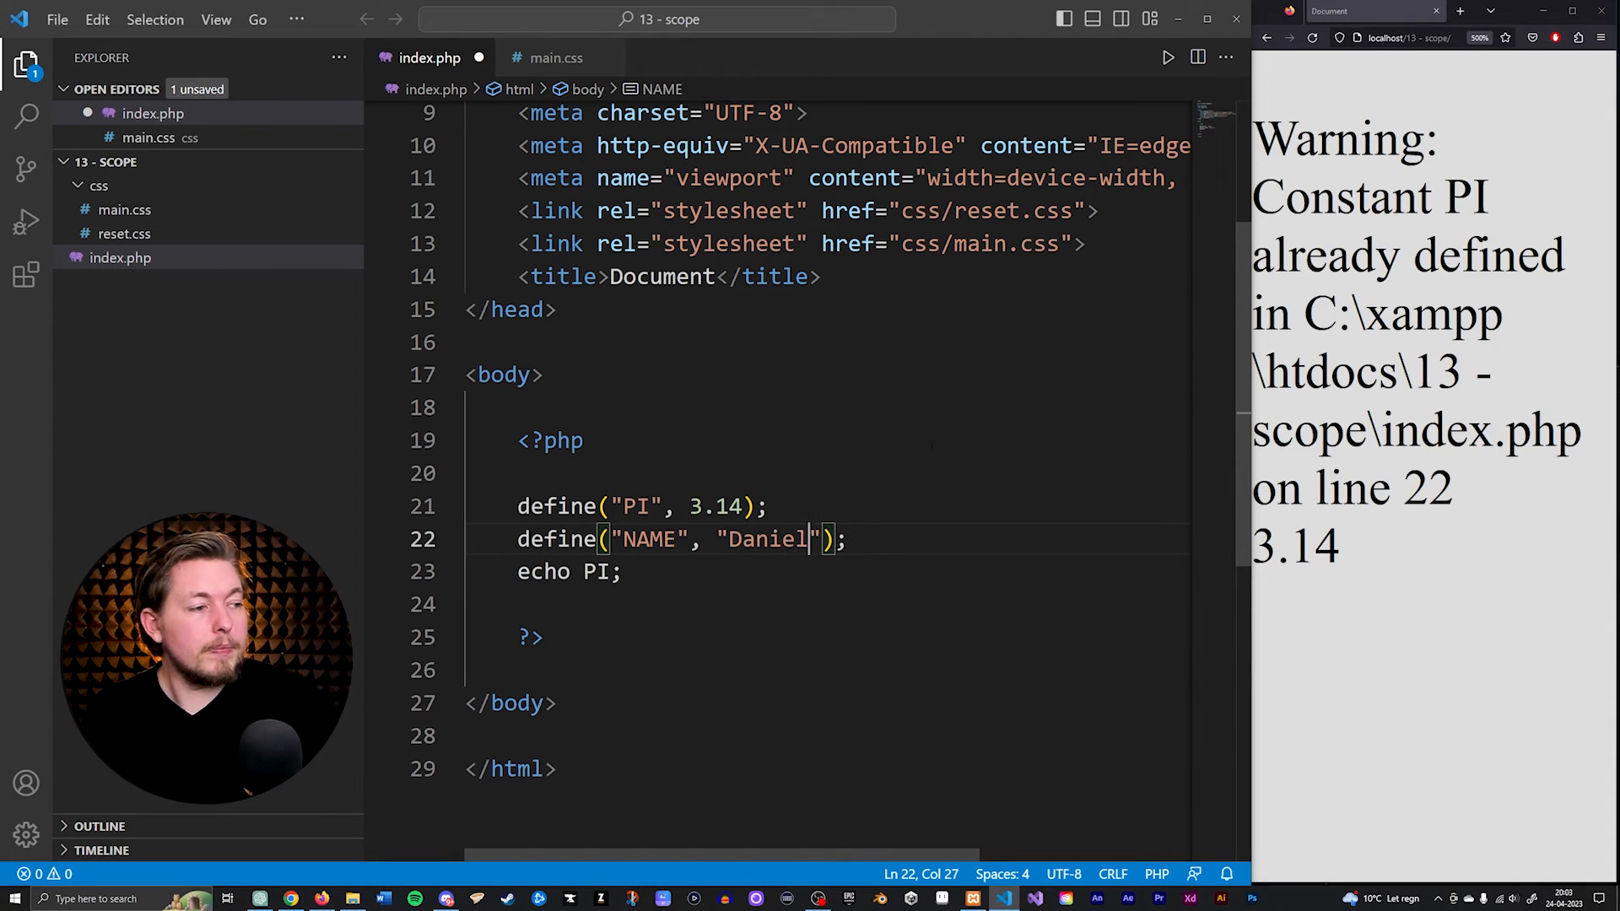
pyautogui.doubleClick(649, 540)
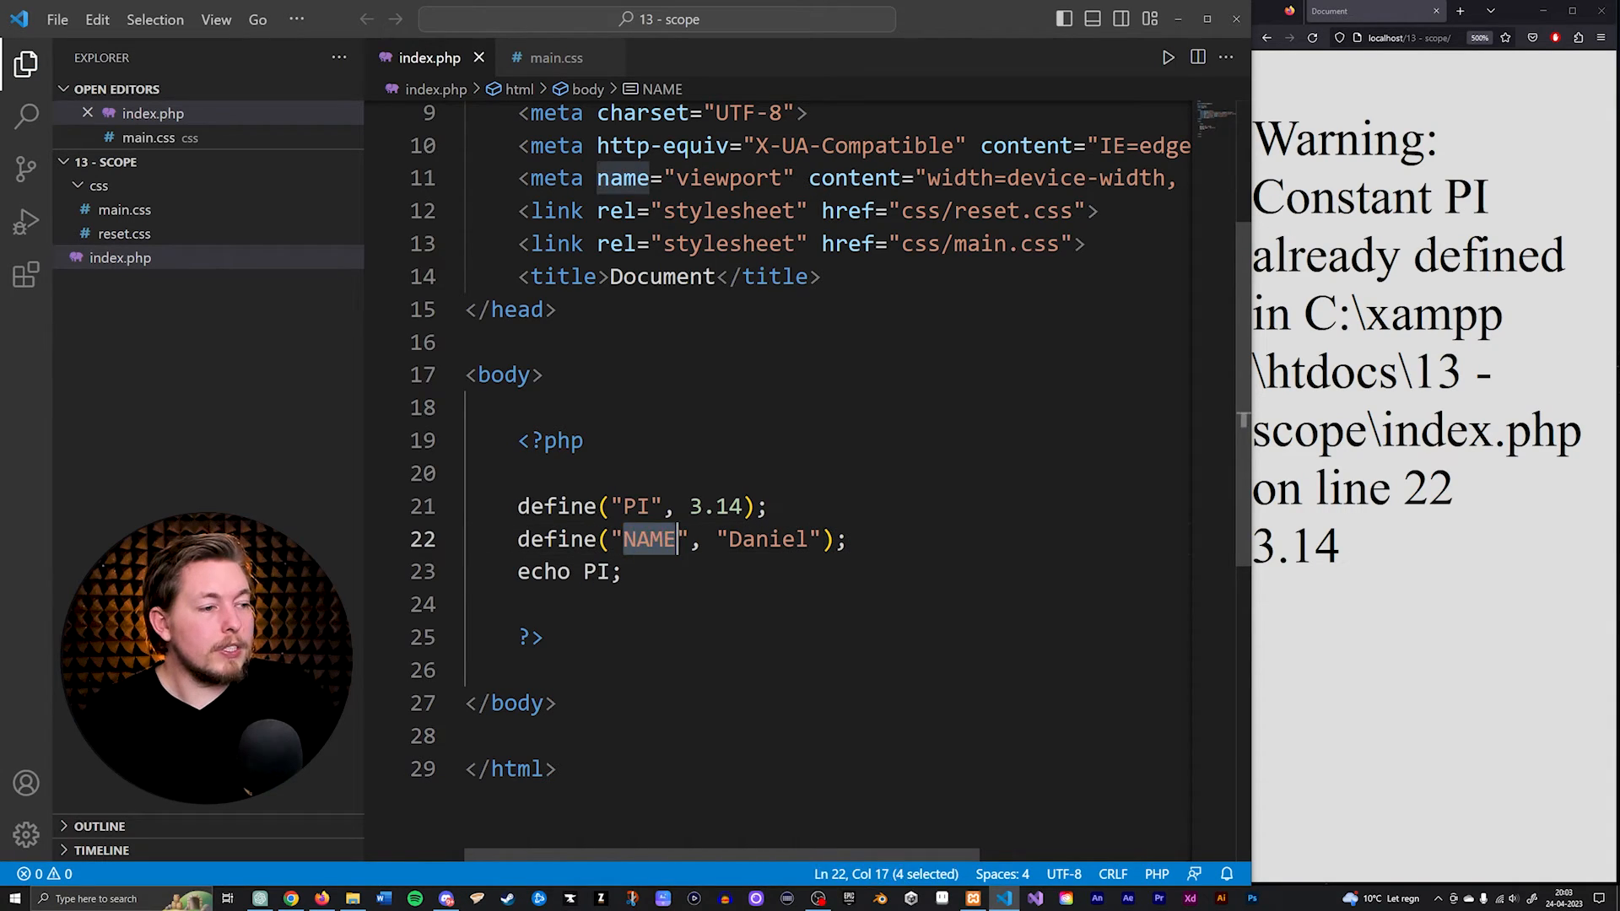
pyautogui.write('NAME')
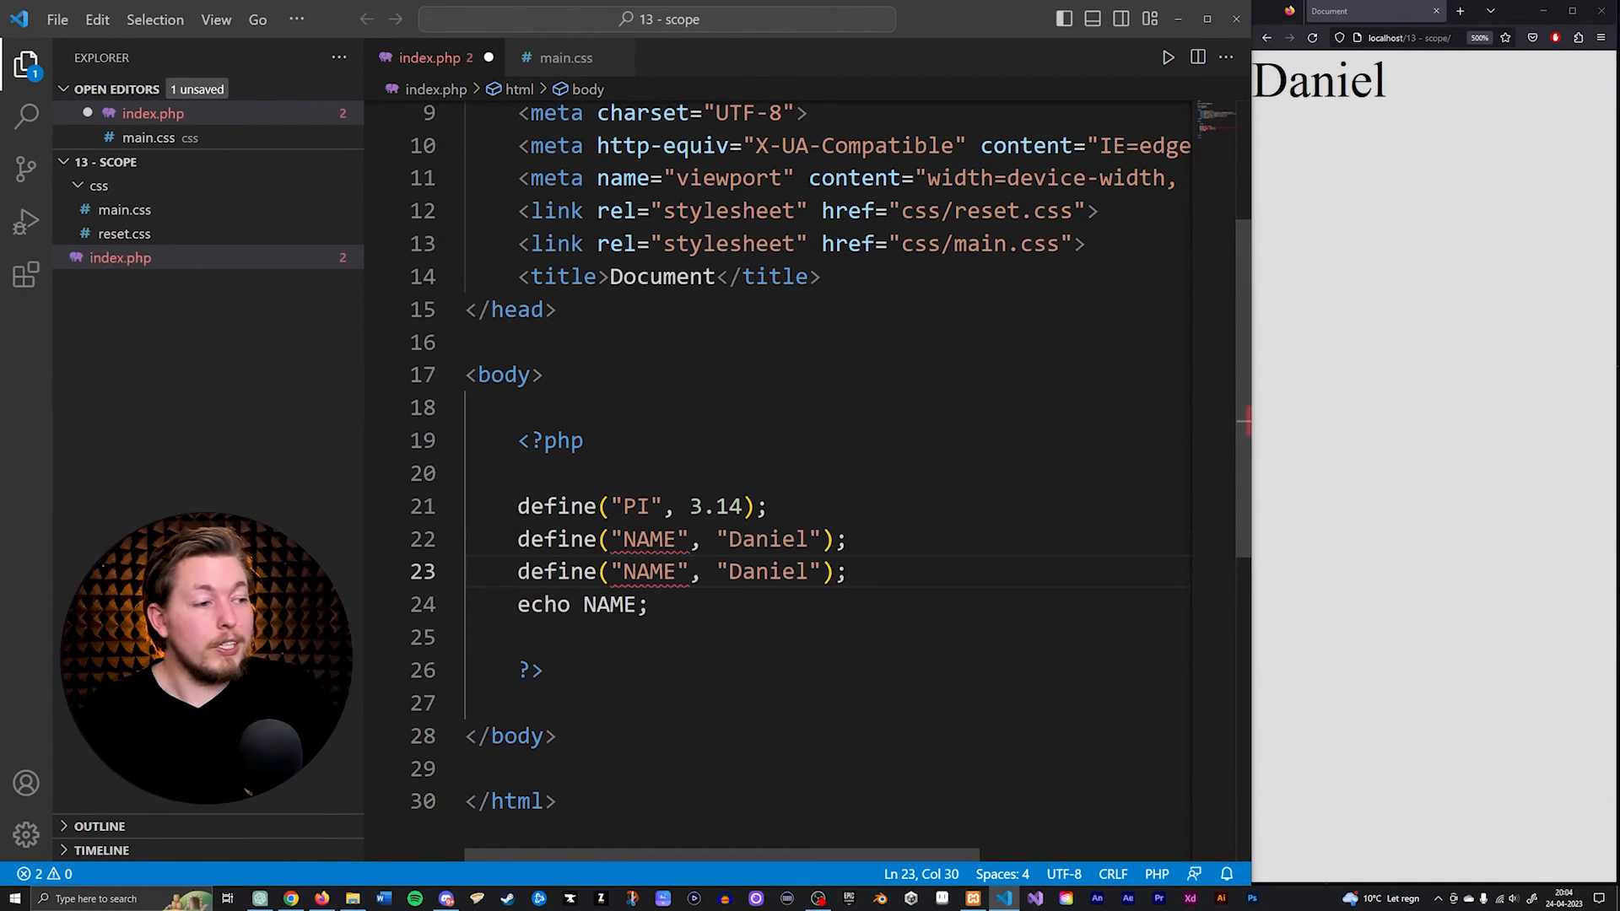
# Step: Define IS_ADMIN as true and echo IS_ADMIN
pyautogui.write('I')
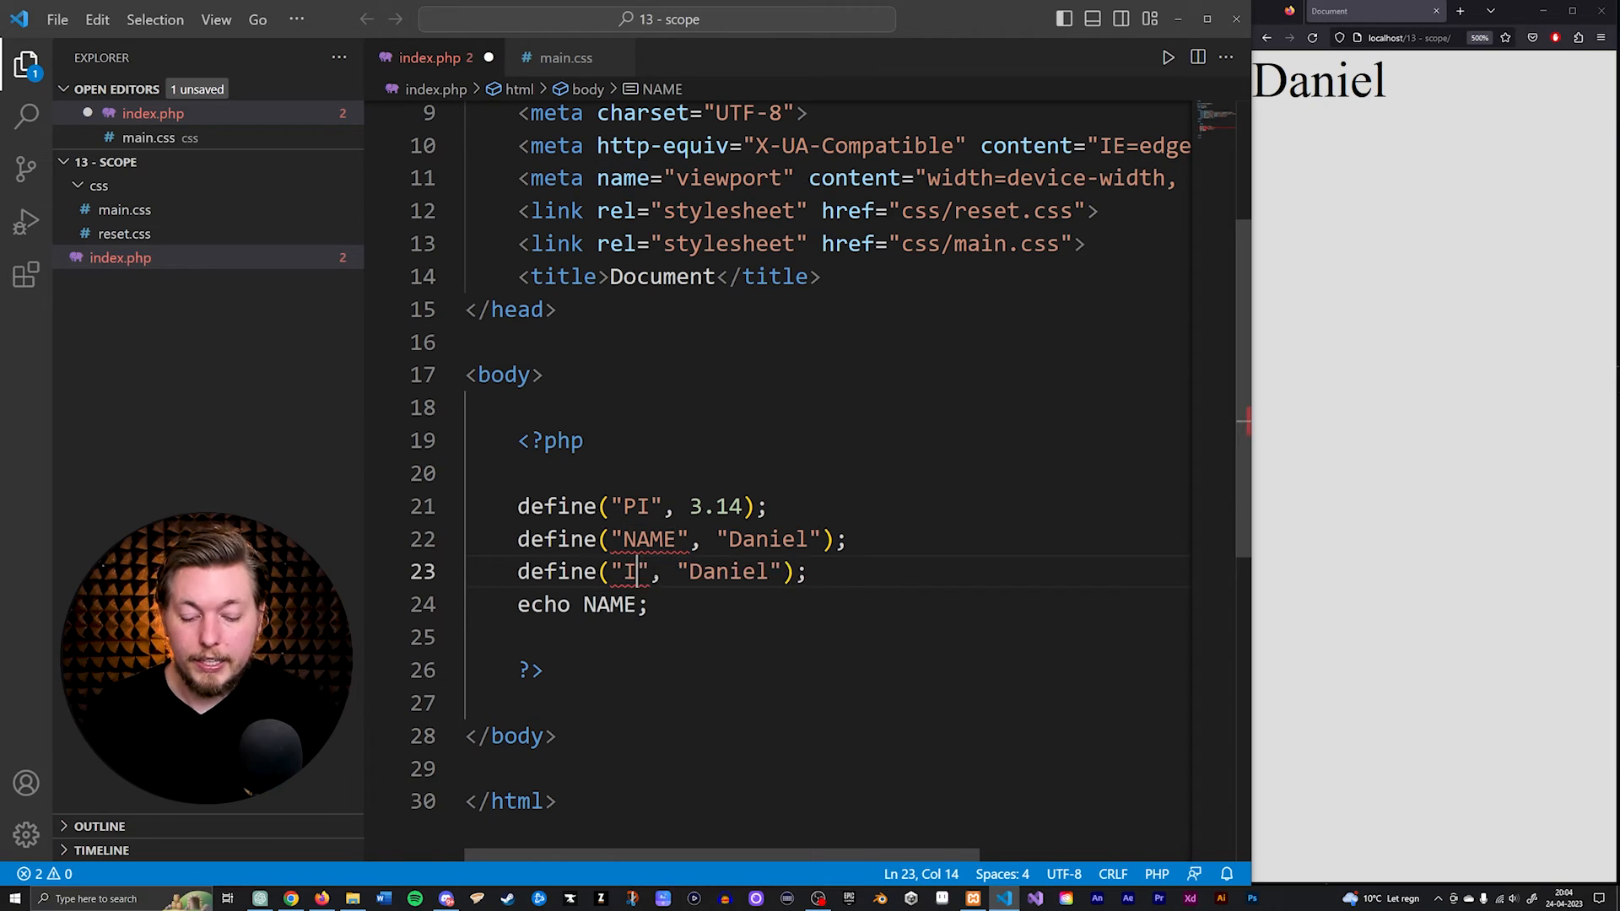
pyautogui.write('S_AD')
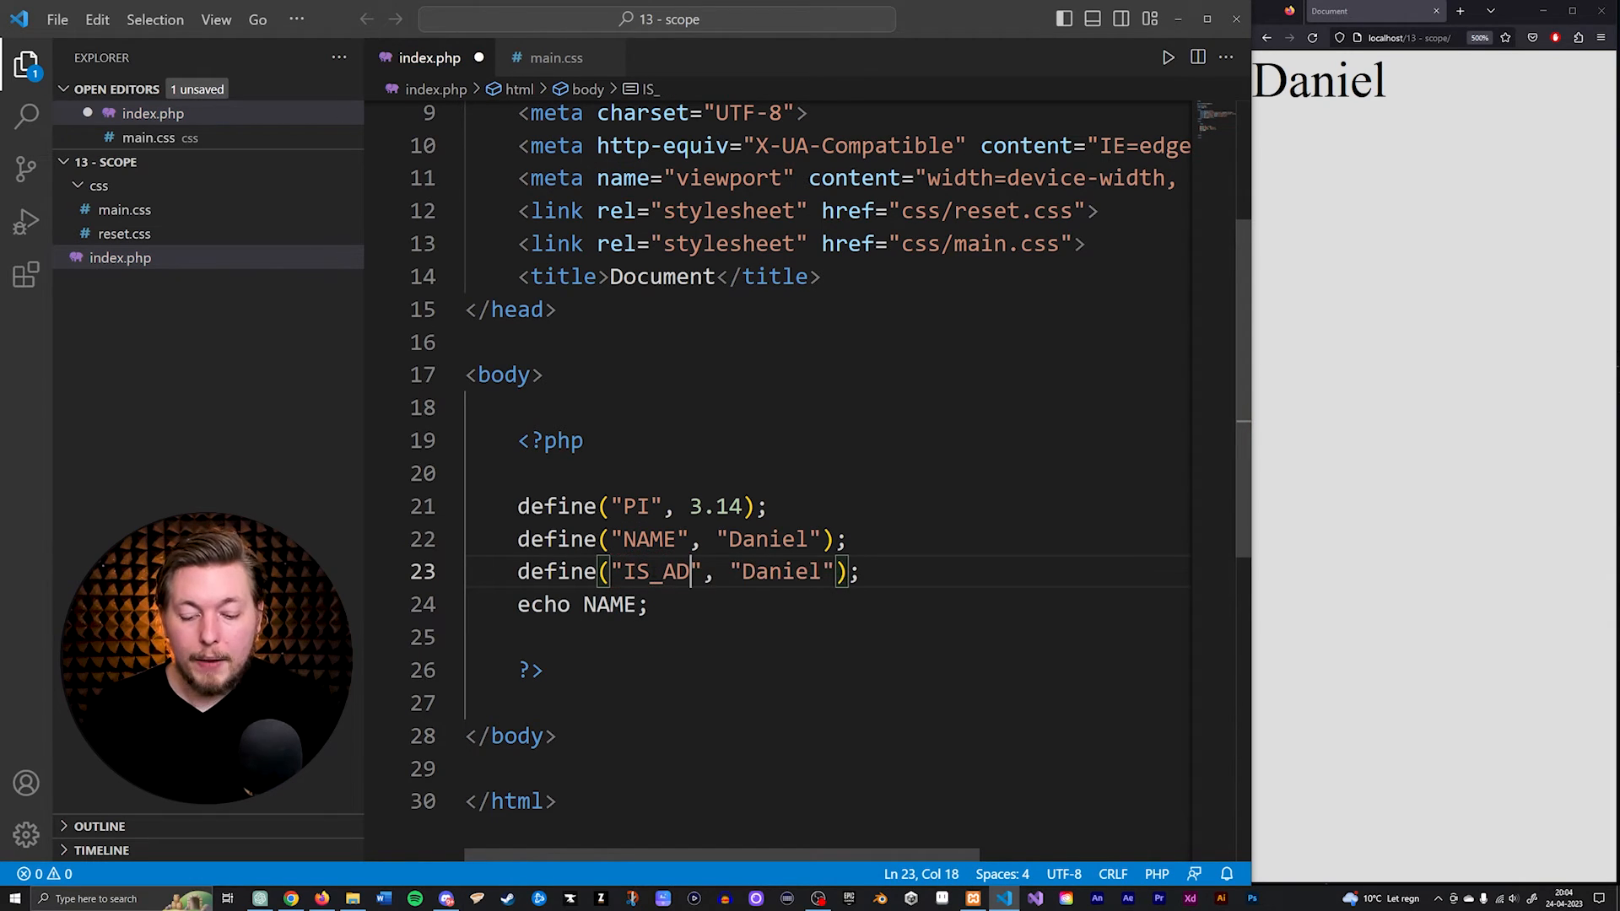
pyautogui.write('MIN')
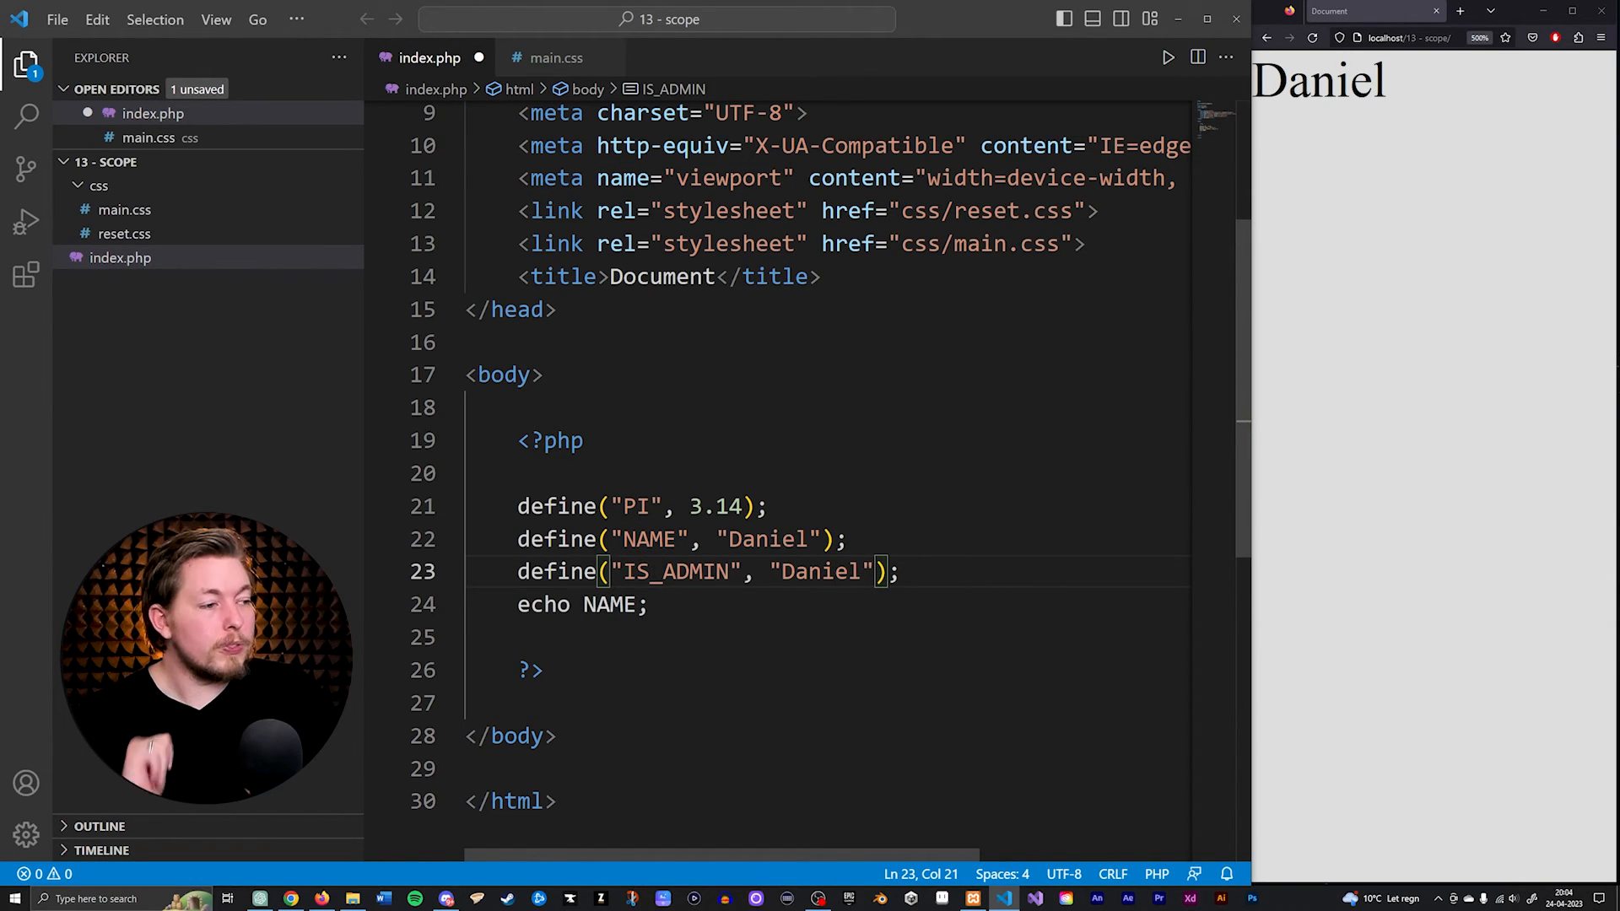
pyautogui.press('Backspace')
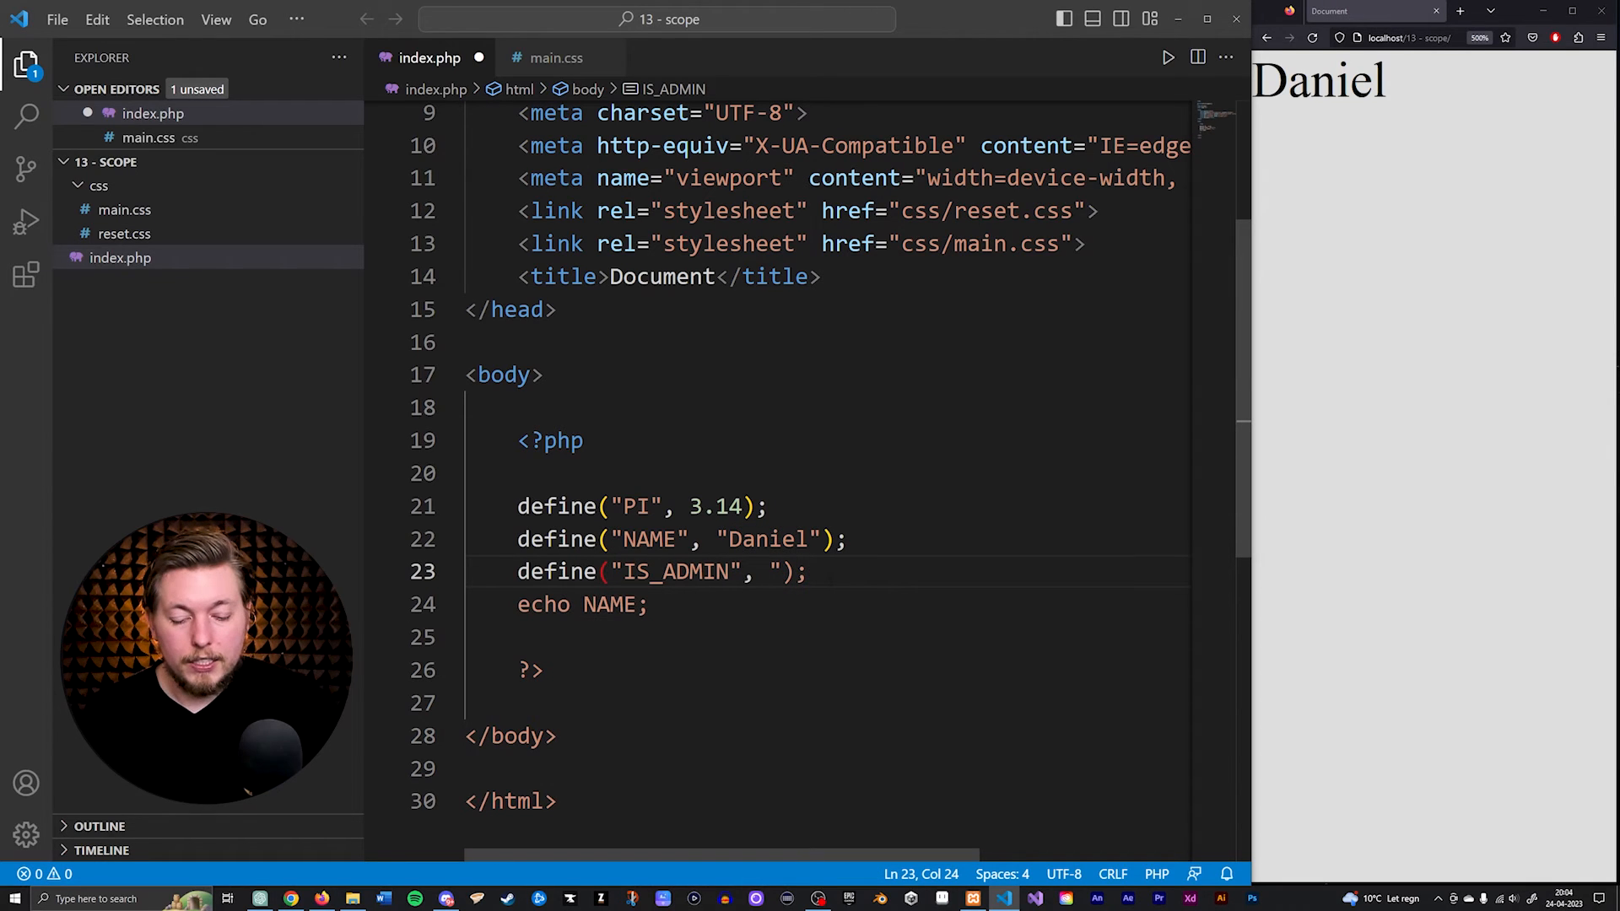
pyautogui.write('true')
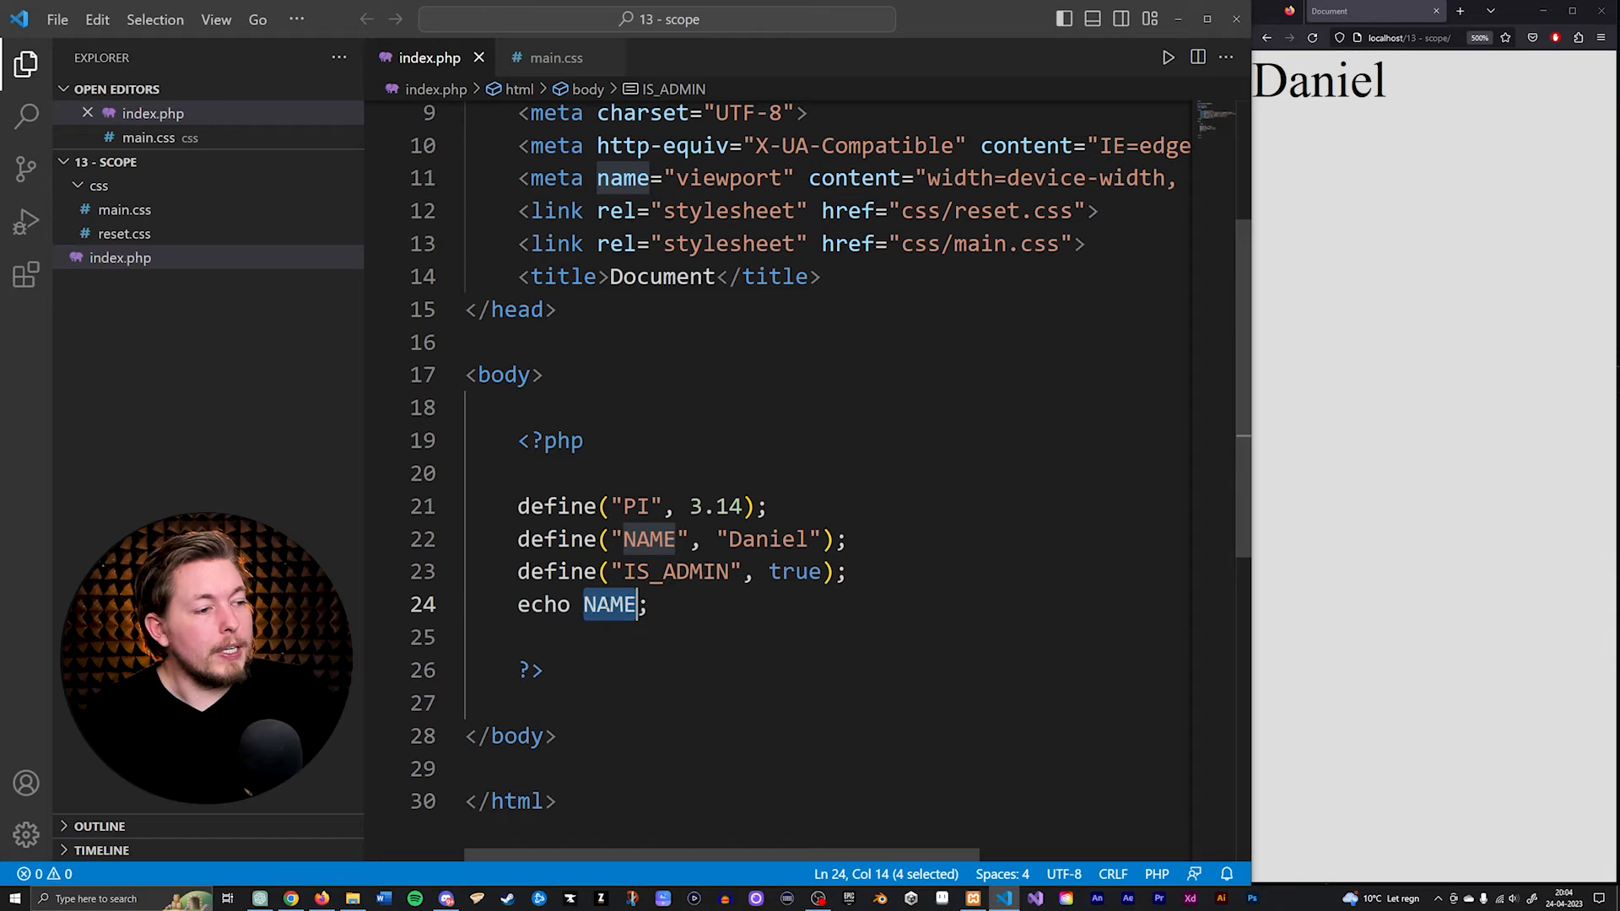
pyautogui.write('IS_ADMIN')
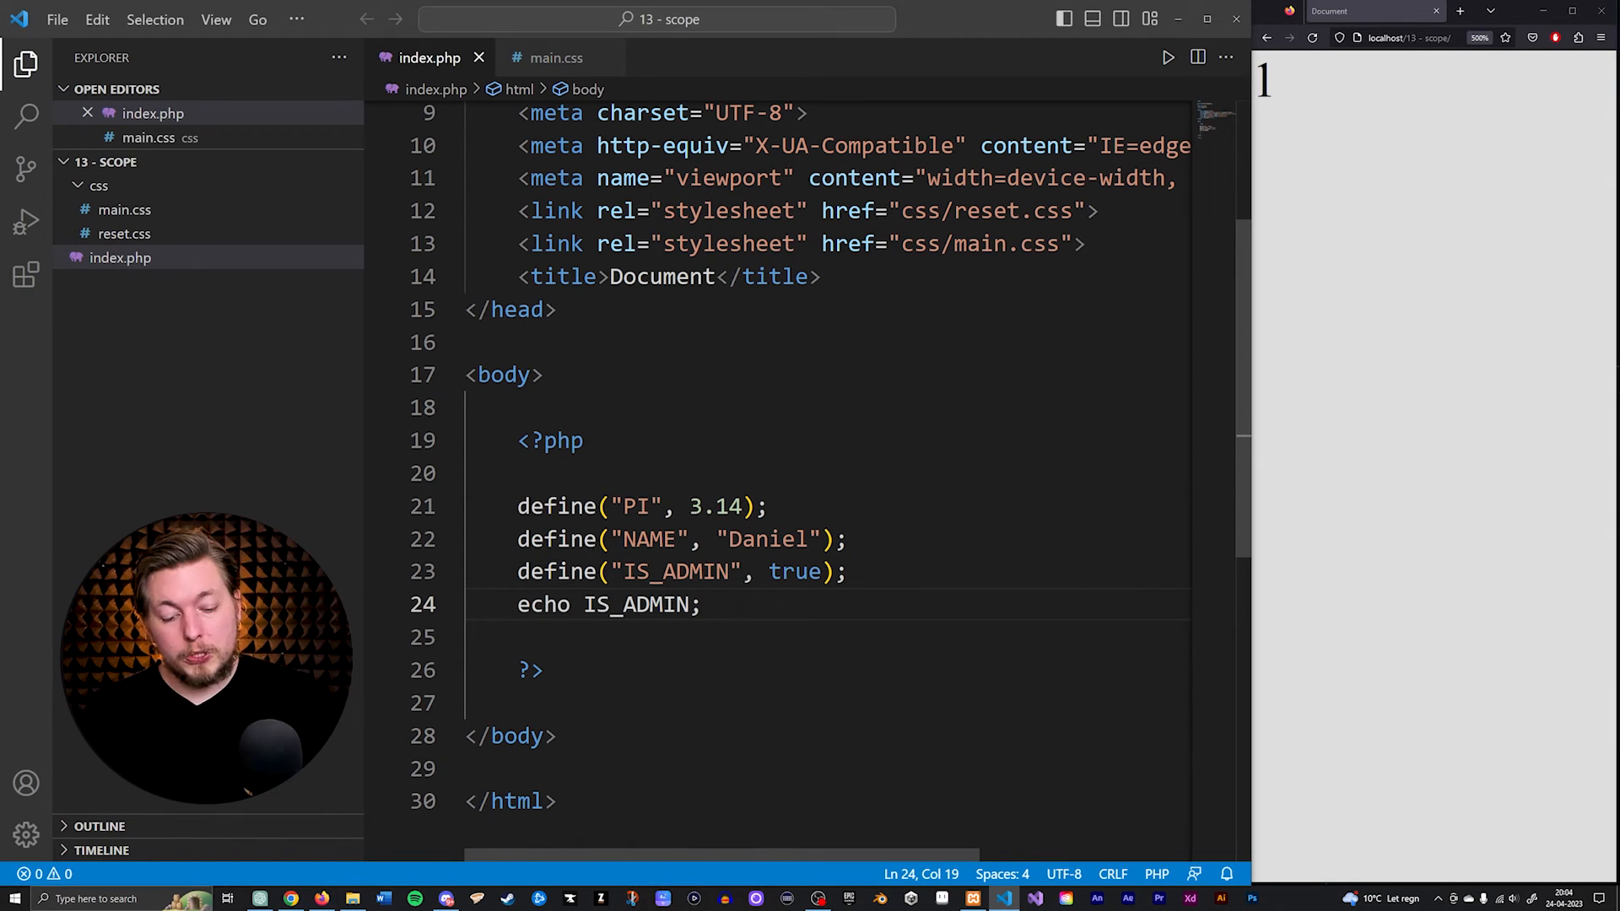
pyautogui.write('function/(')
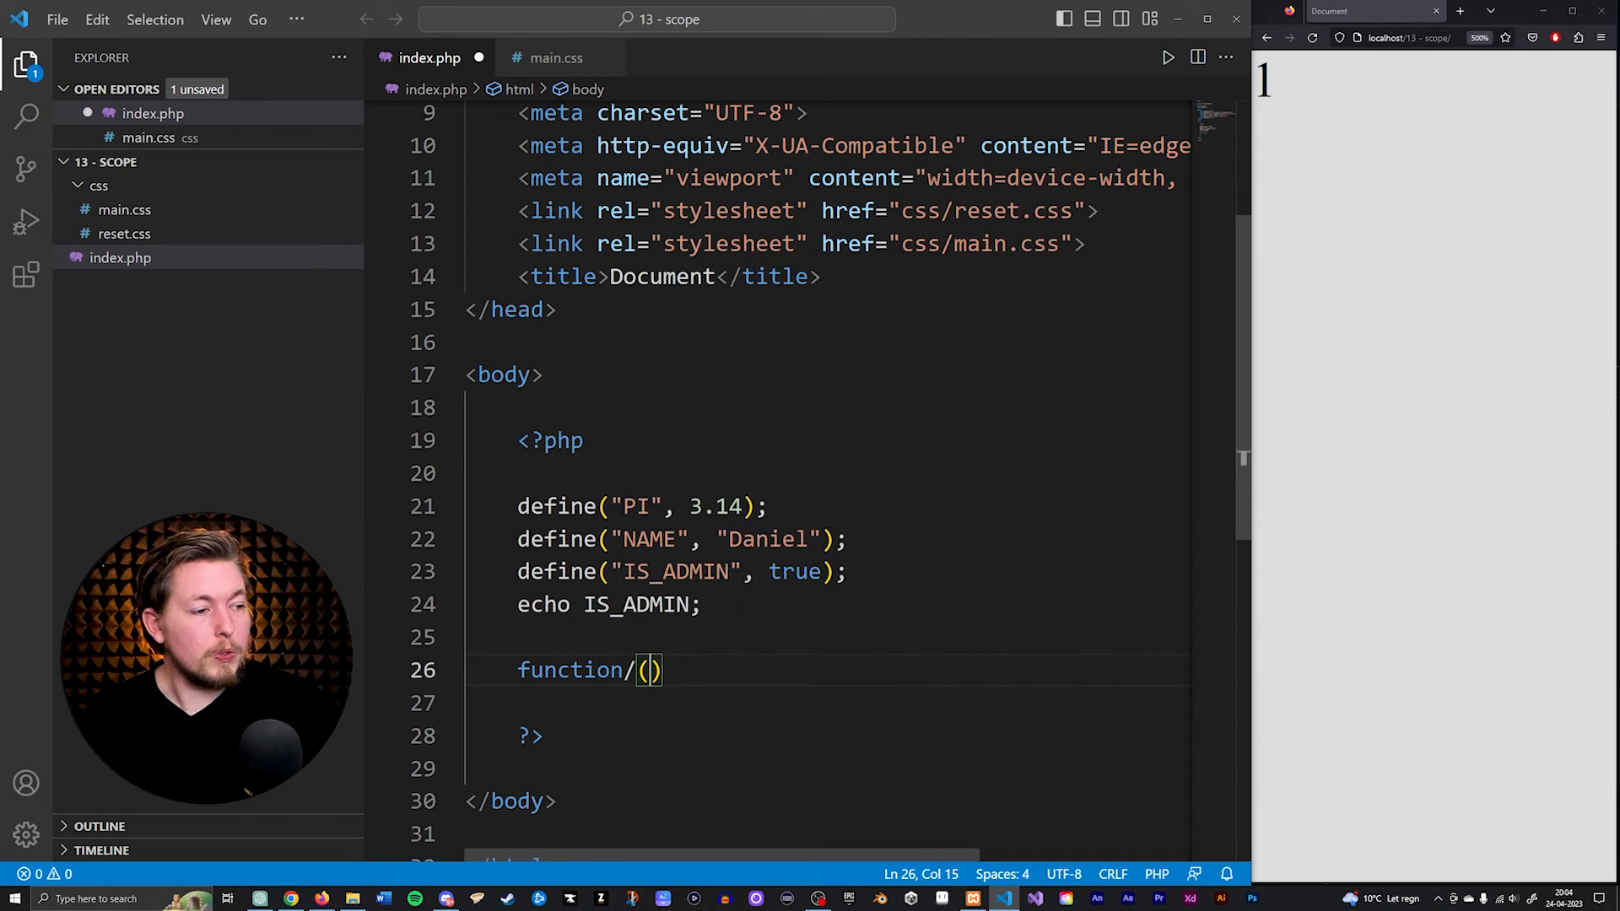
# Step: Write a test() function echoing PI, call test(), and reload the browser to show 3.14
pyautogui.write('test')
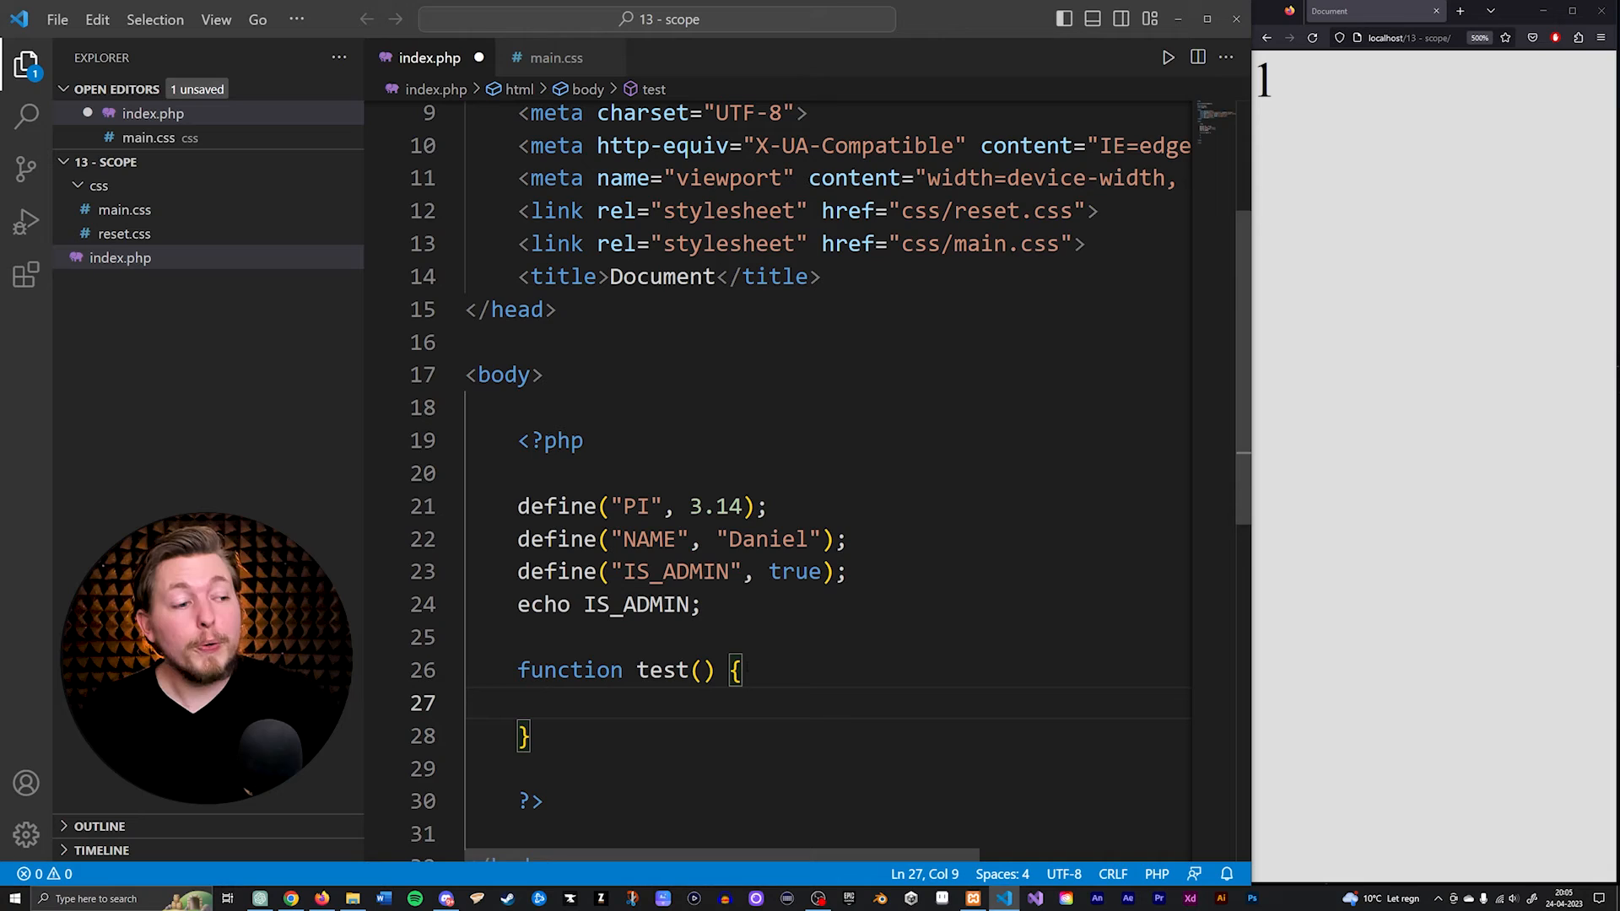
pyautogui.write('echo')
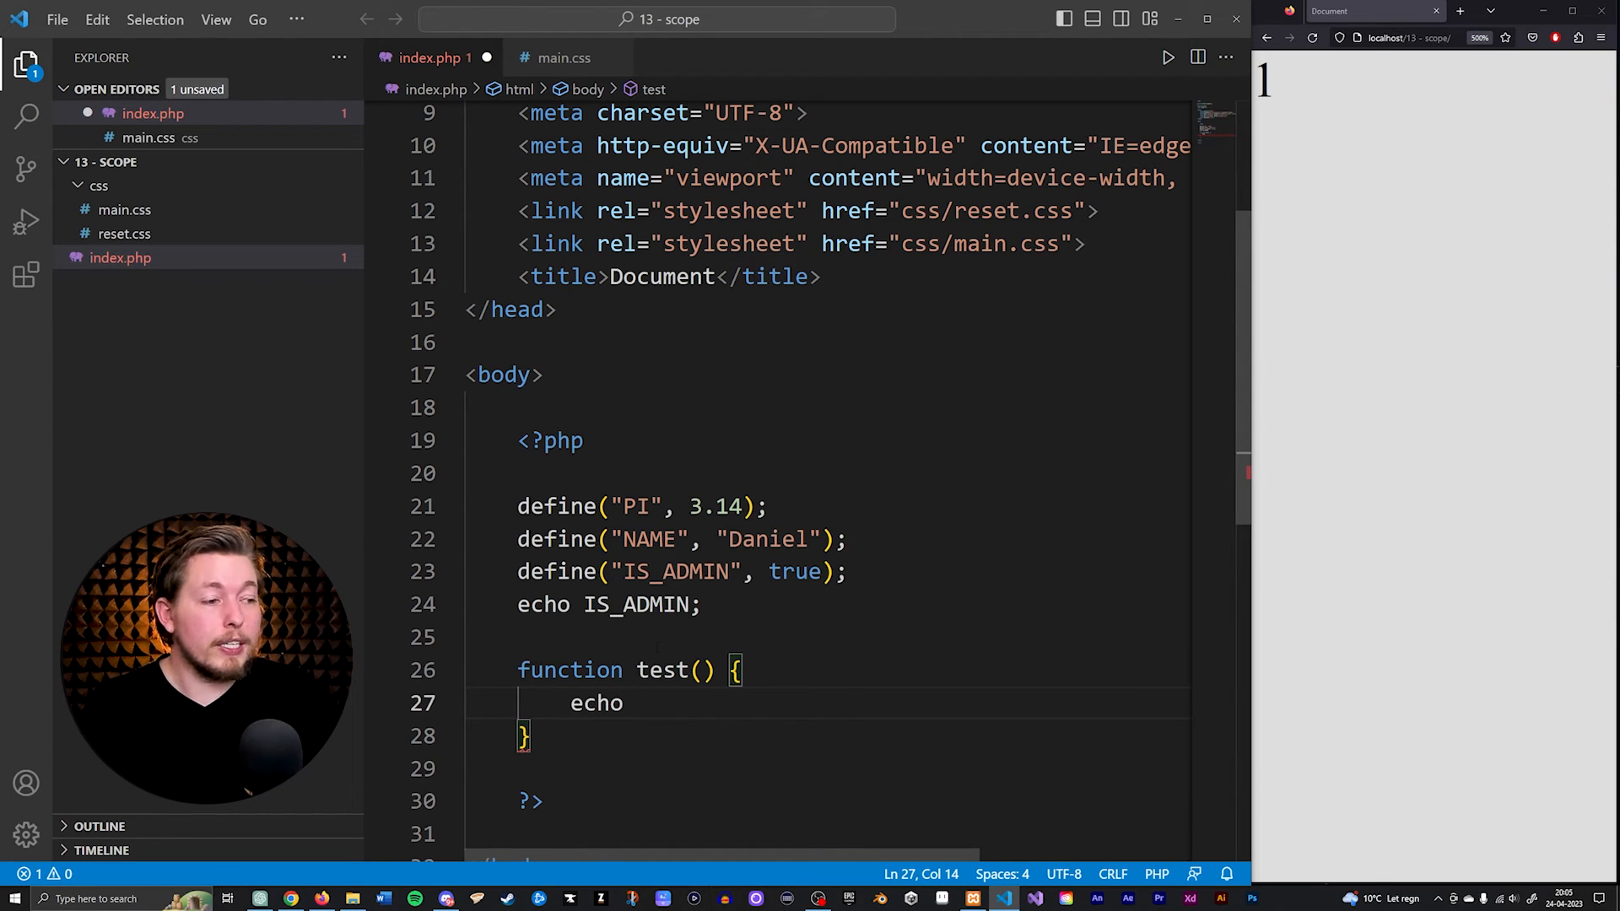
pyautogui.write('PI;')
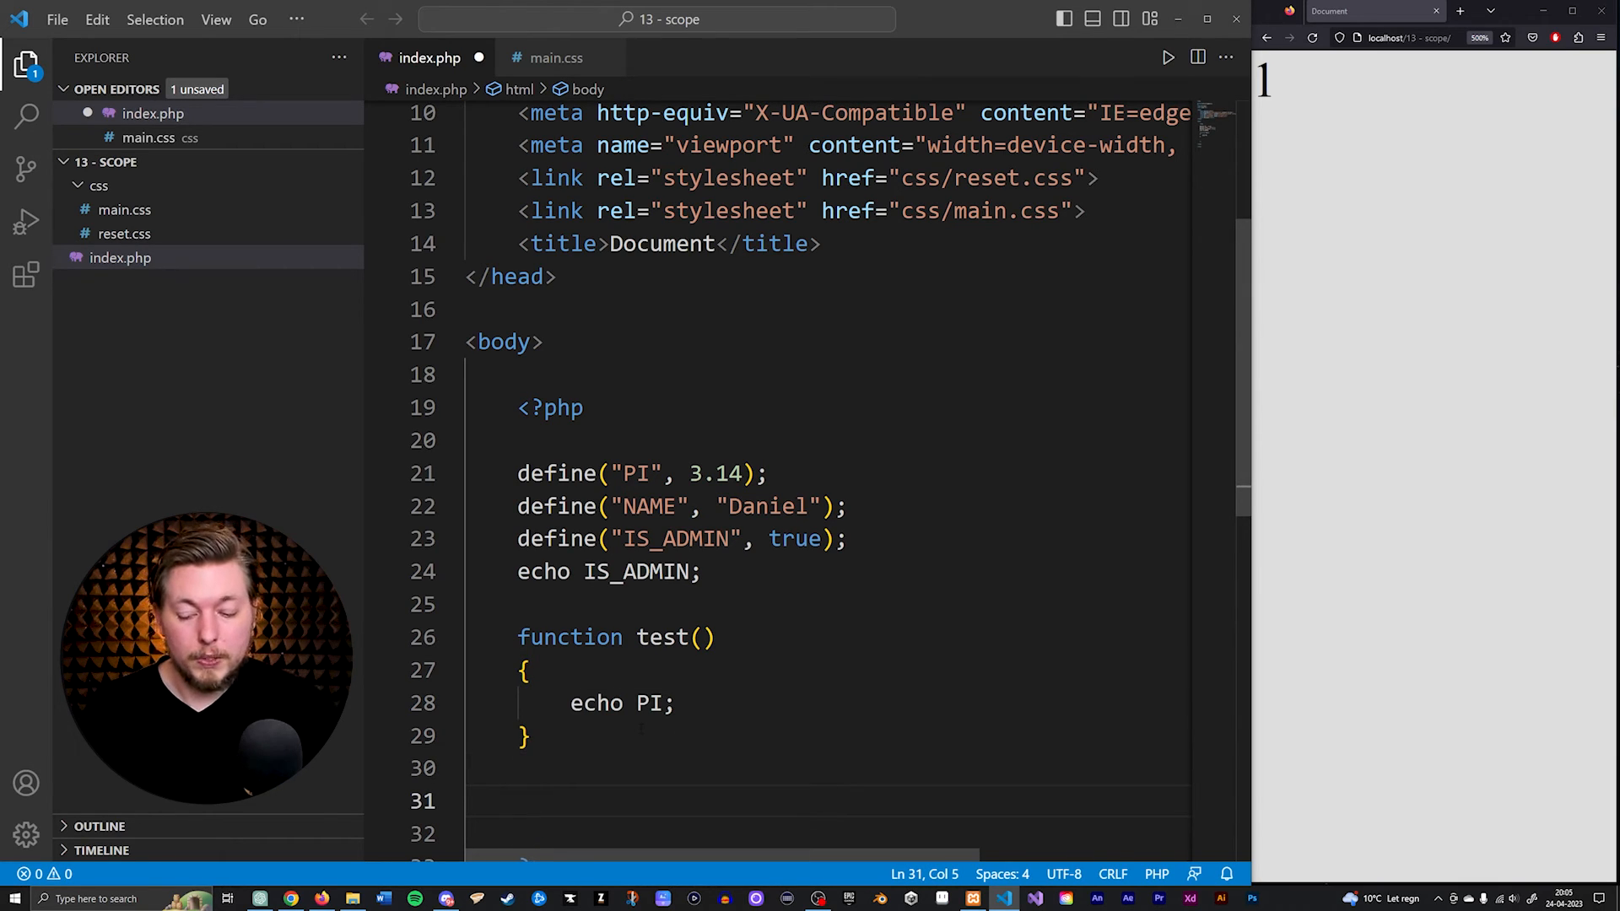
pyautogui.doubleClick(668, 637)
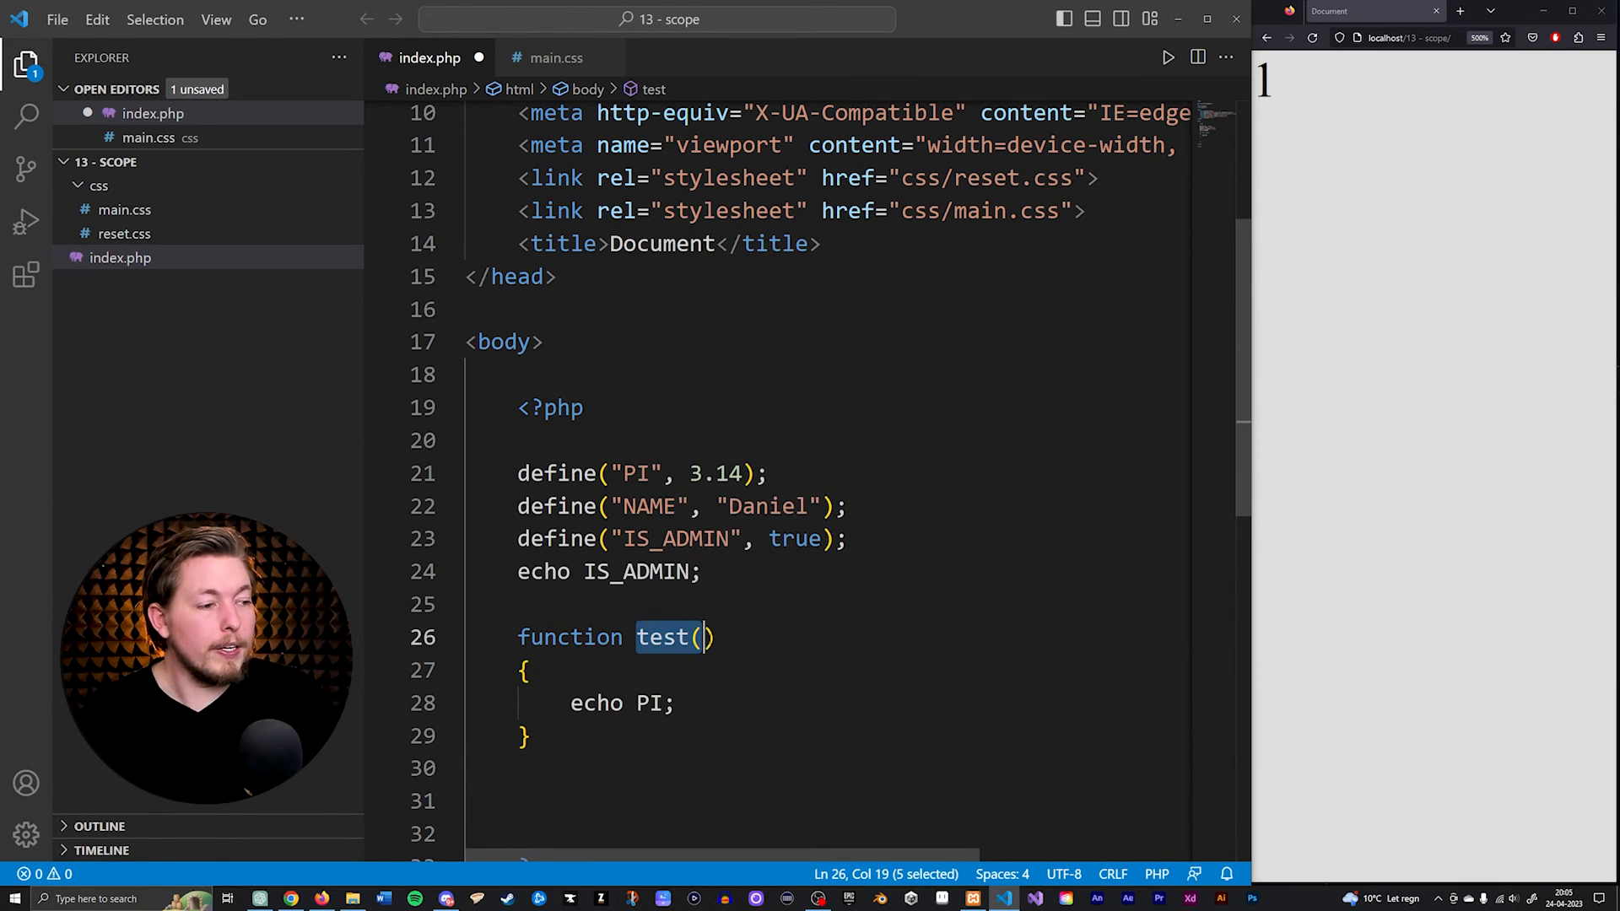
pyautogui.write('test();')
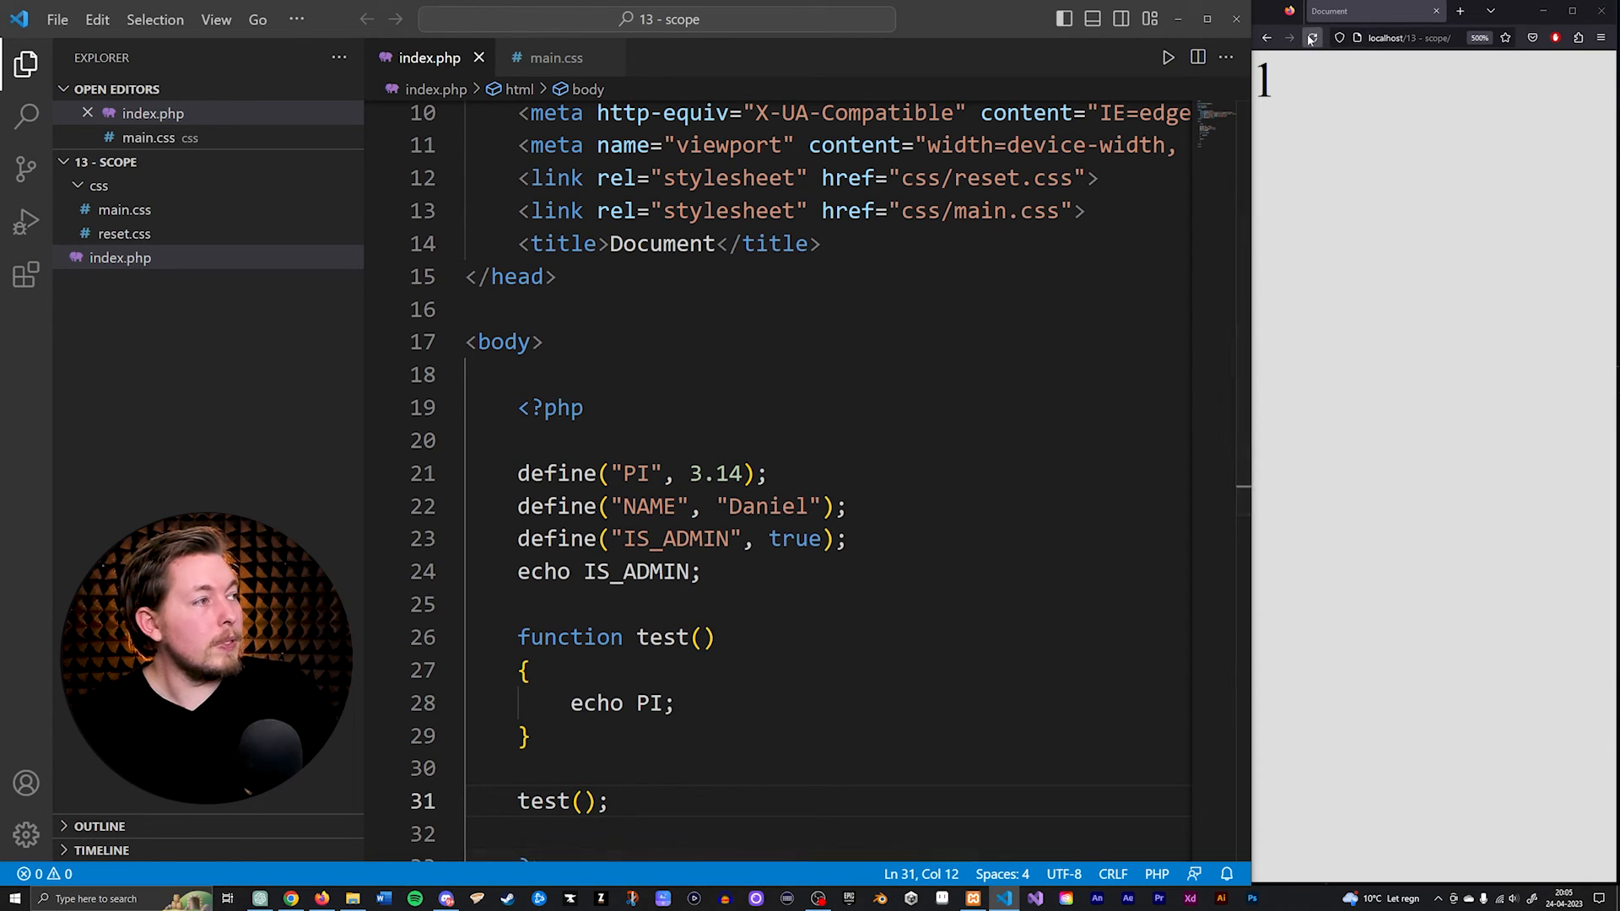
pyautogui.click(1313, 38)
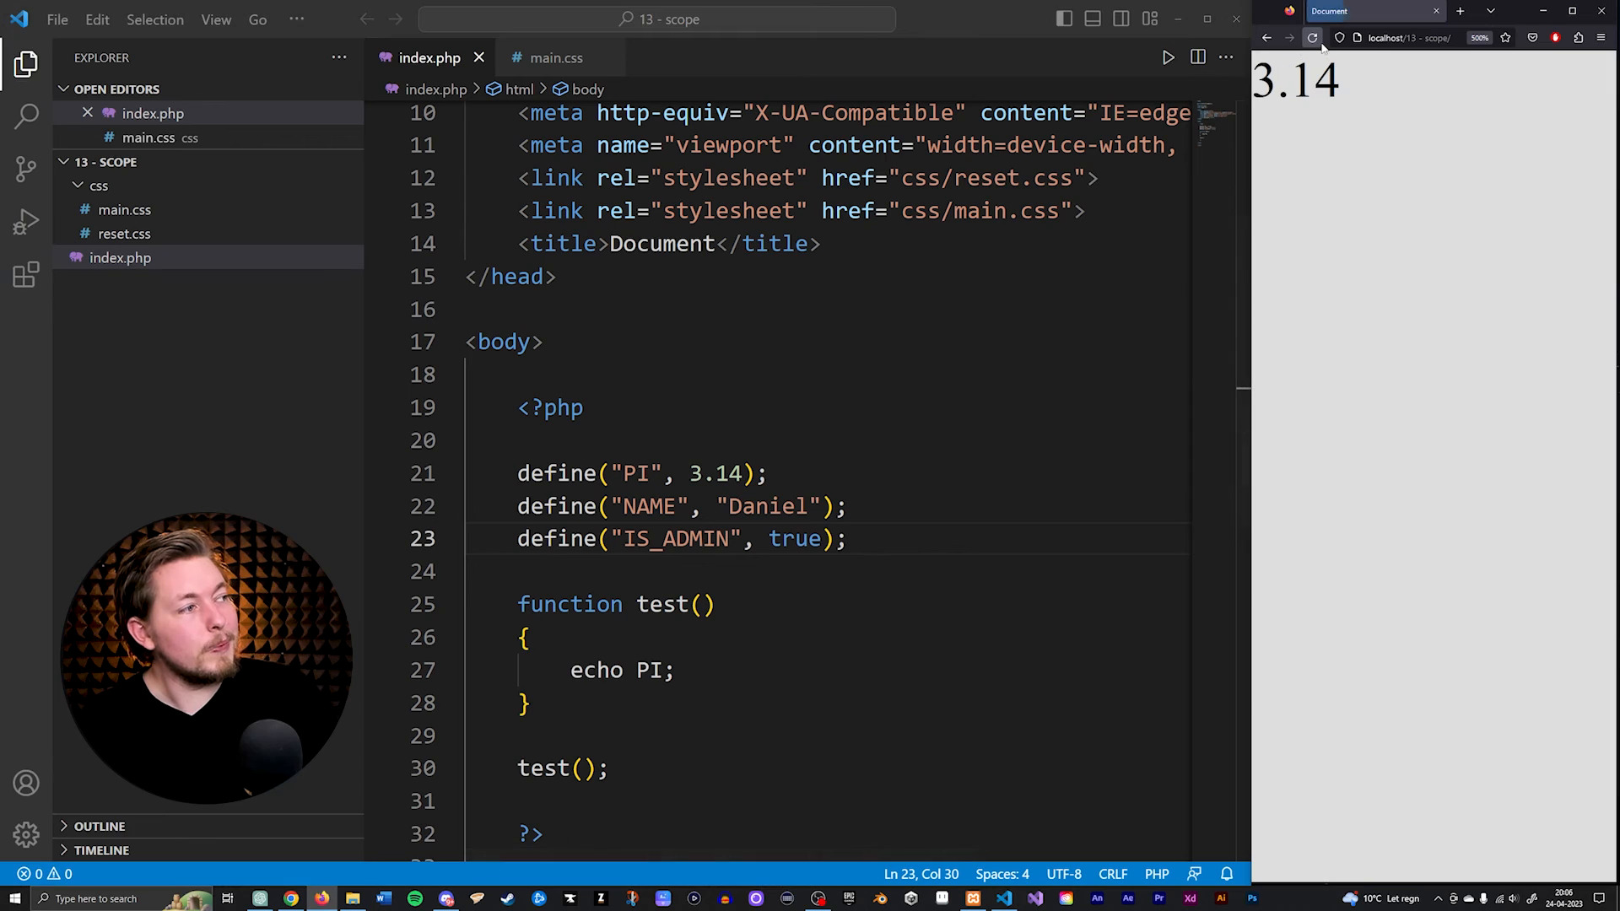
pyautogui.click(677, 670)
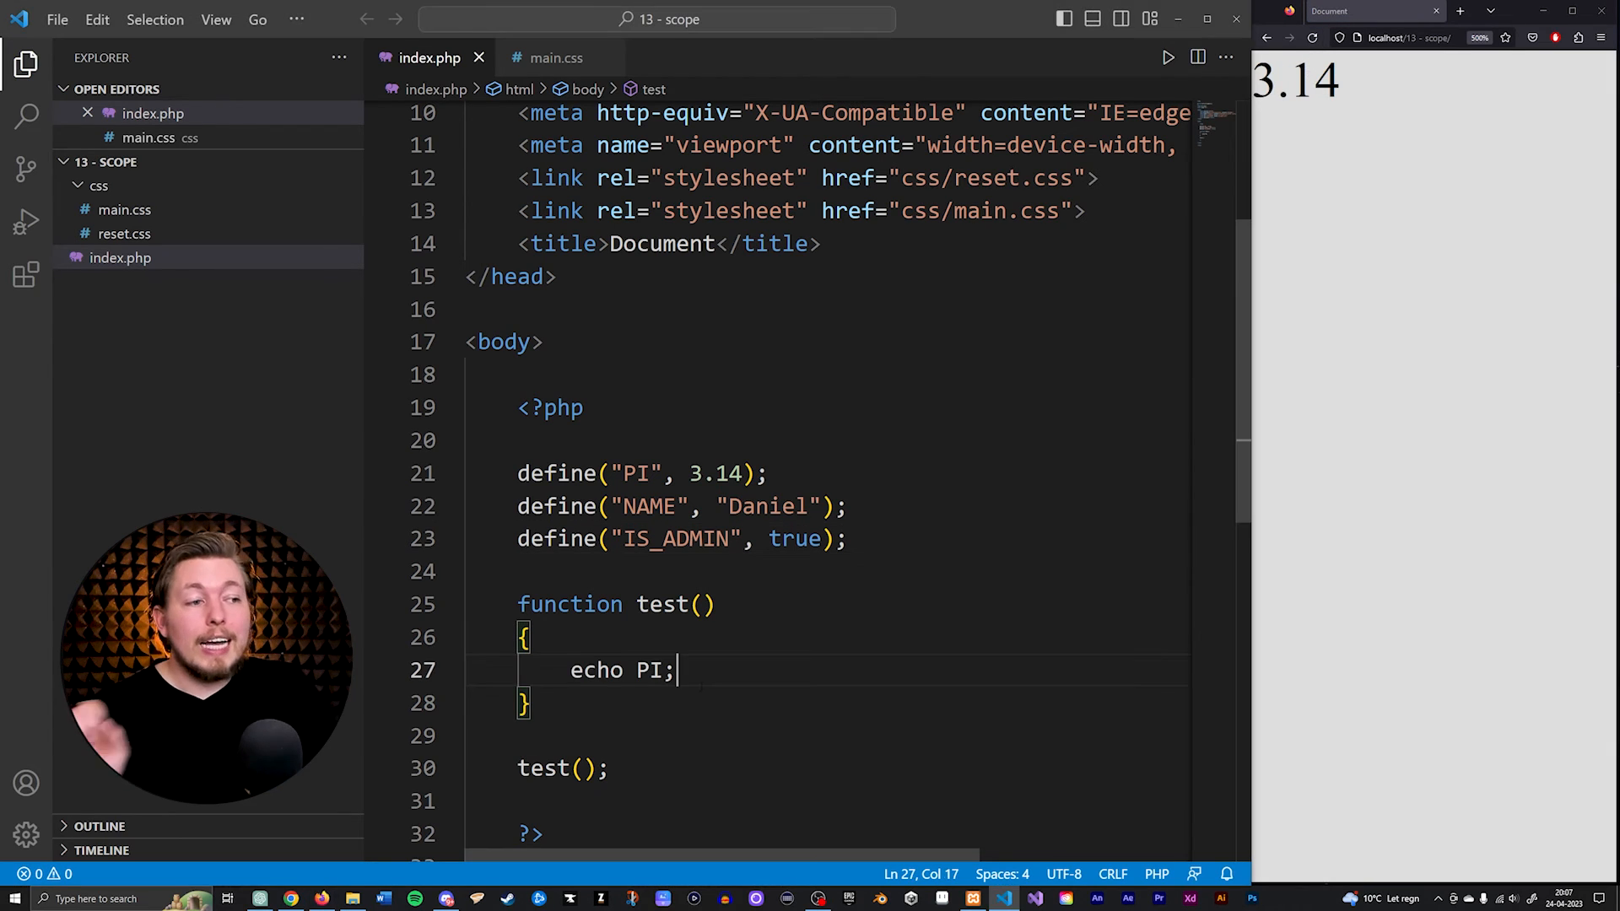
pyautogui.click(611, 768)
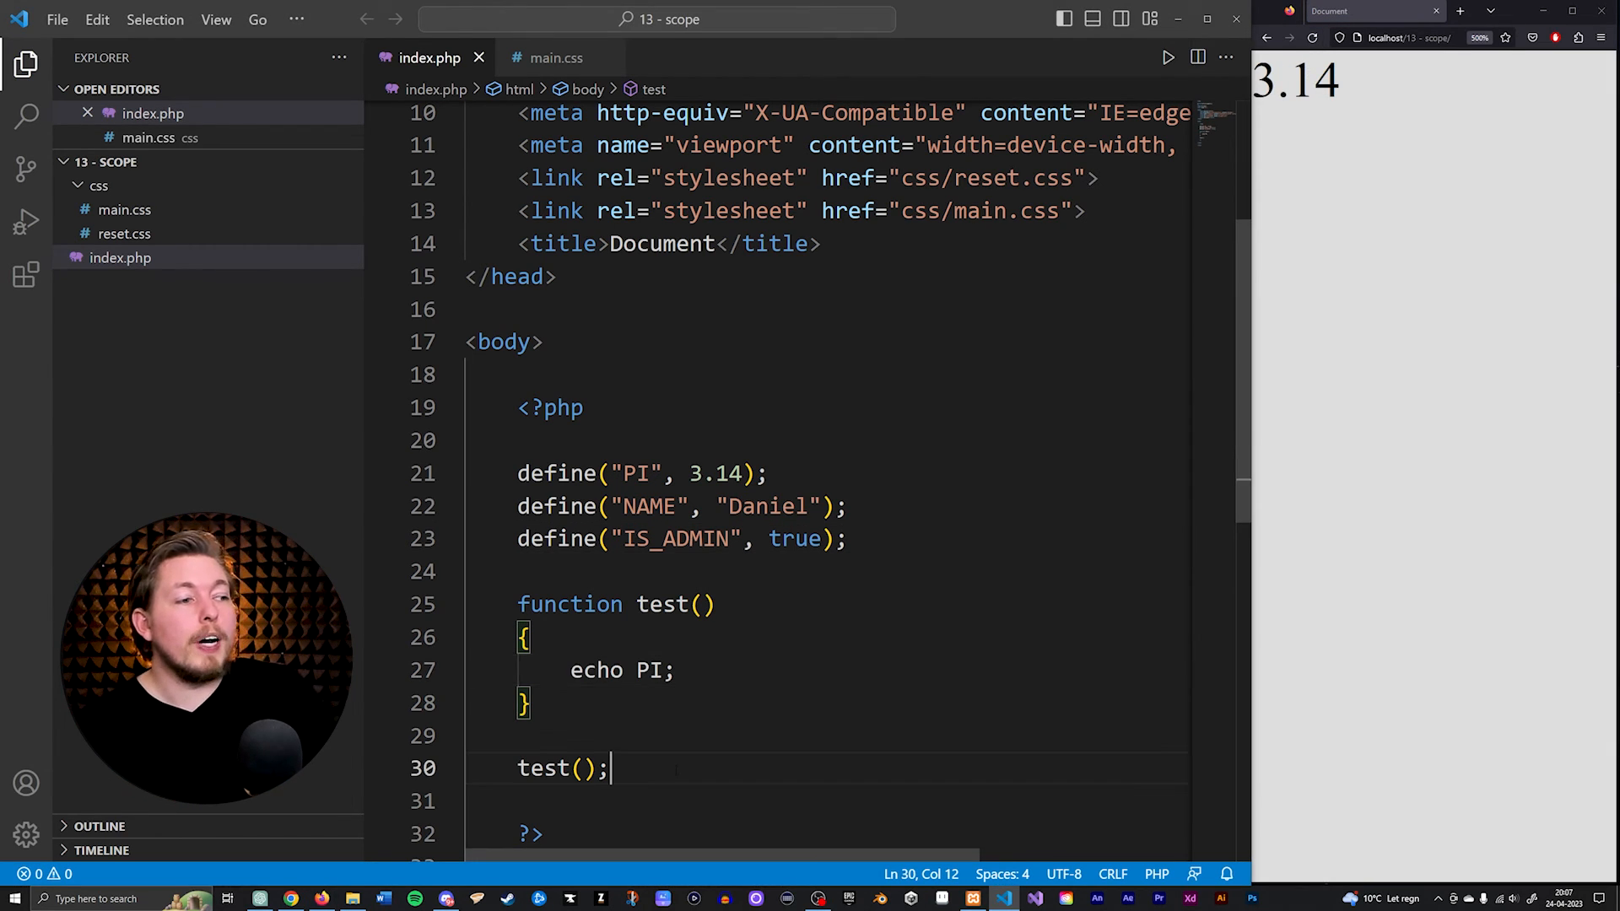